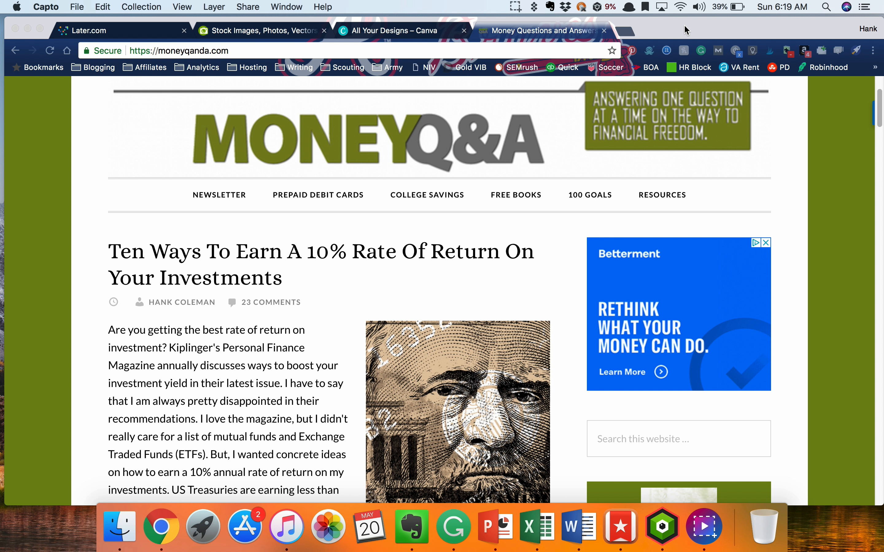
mouse_move(604, 464)
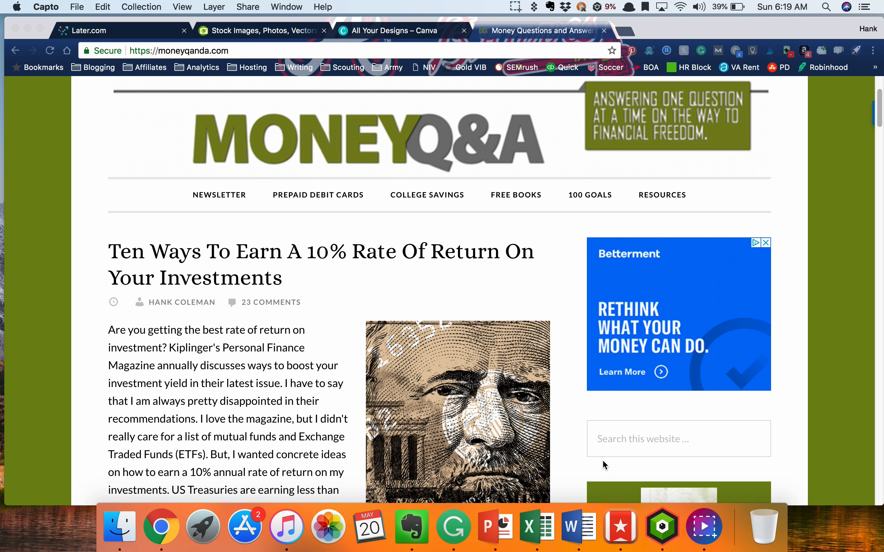
Bring the Evernote window forward showing the Instagram Quotes note.
left_click(410, 527)
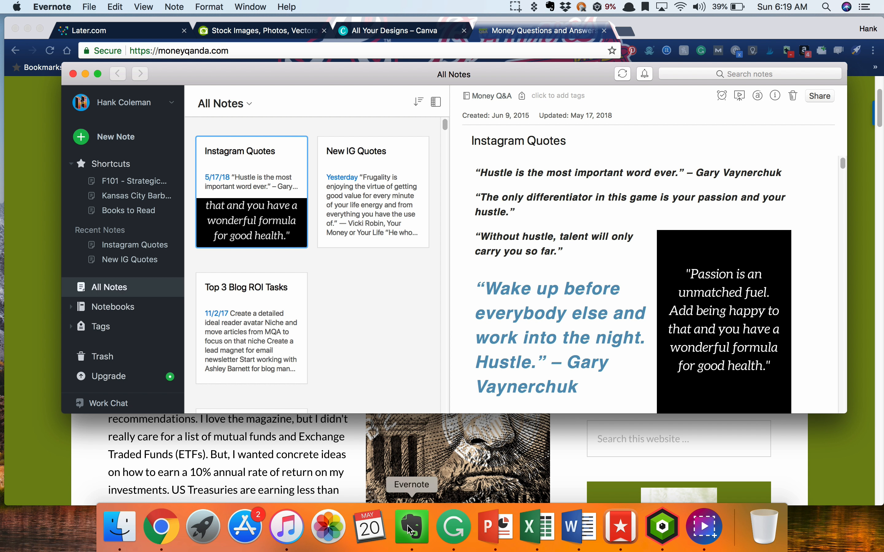
mouse_move(513, 210)
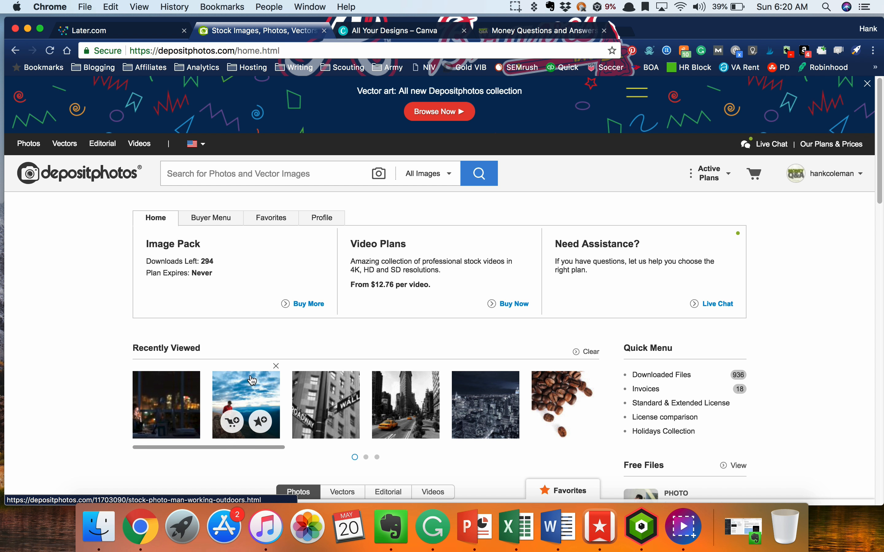
mouse_move(252, 391)
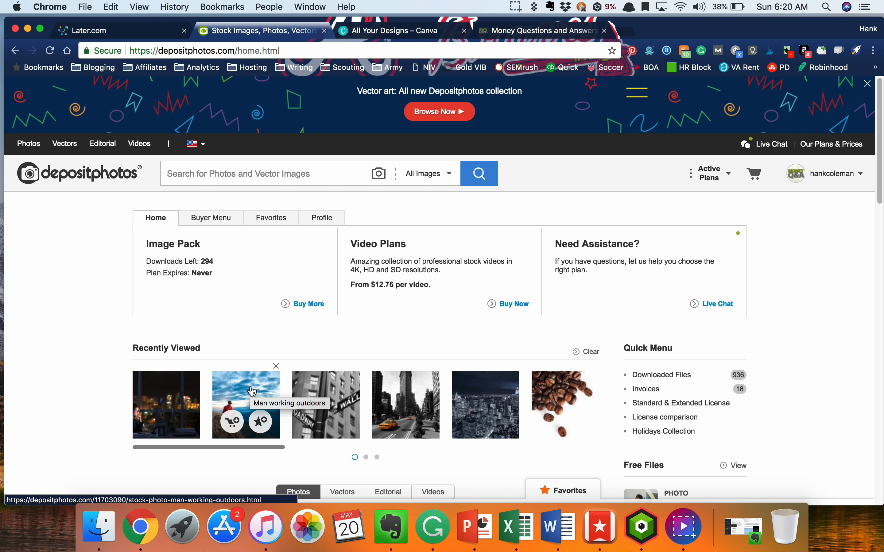
mouse_move(313, 178)
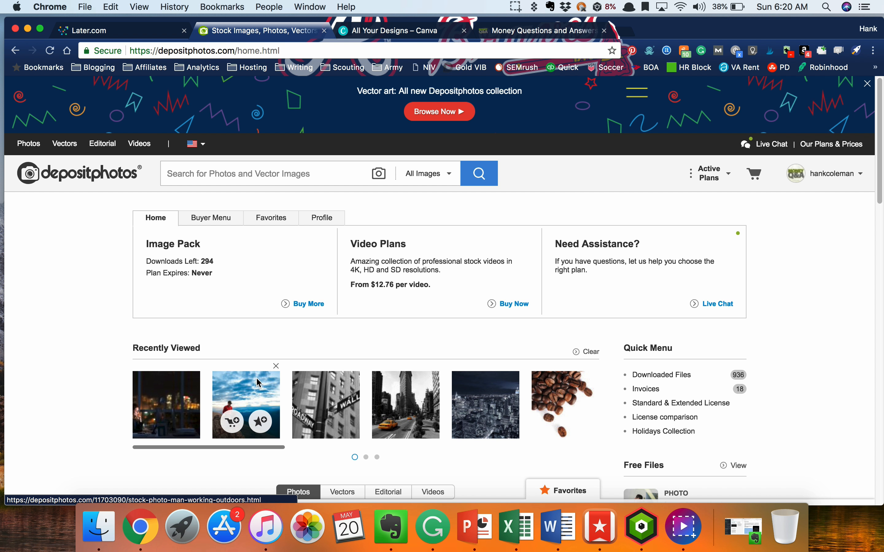
Download the Phi-Phi island photo at M 1000×773 and close the Depositphotos tab.
left_click(246, 404)
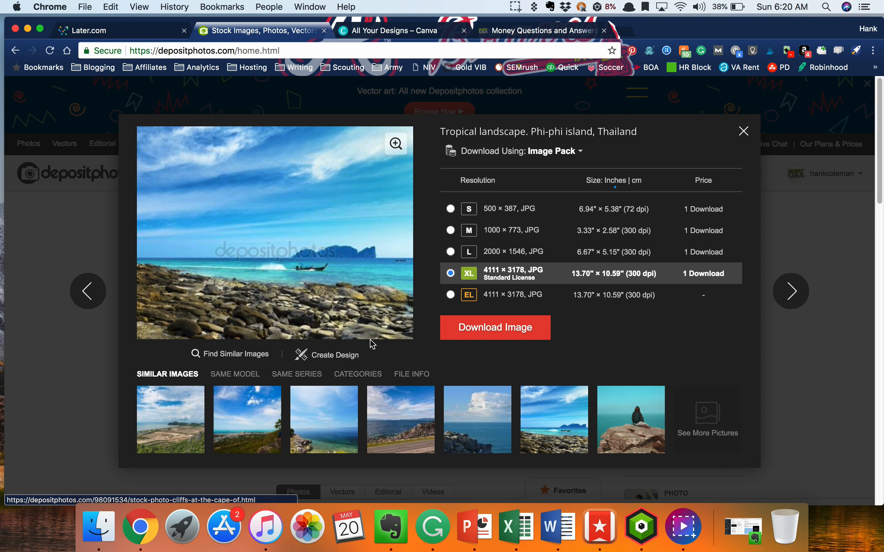
left_click(451, 230)
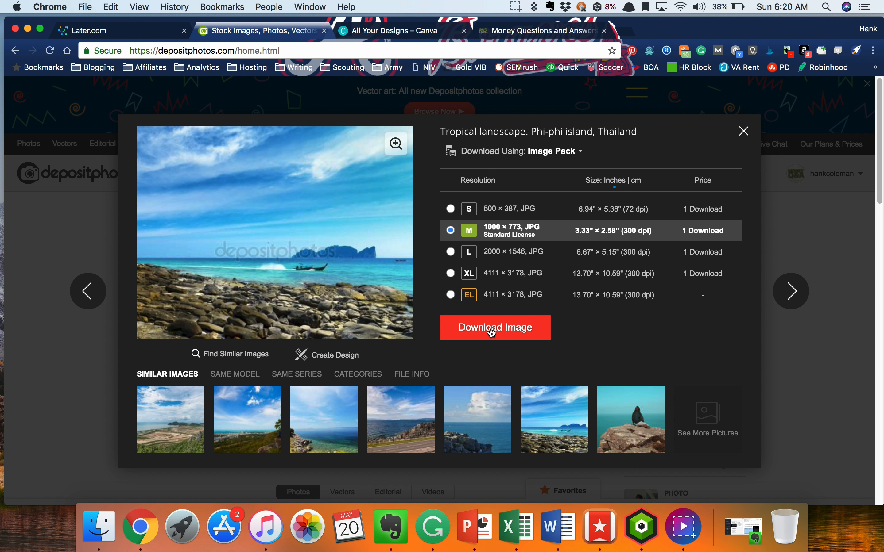
left_click(494, 328)
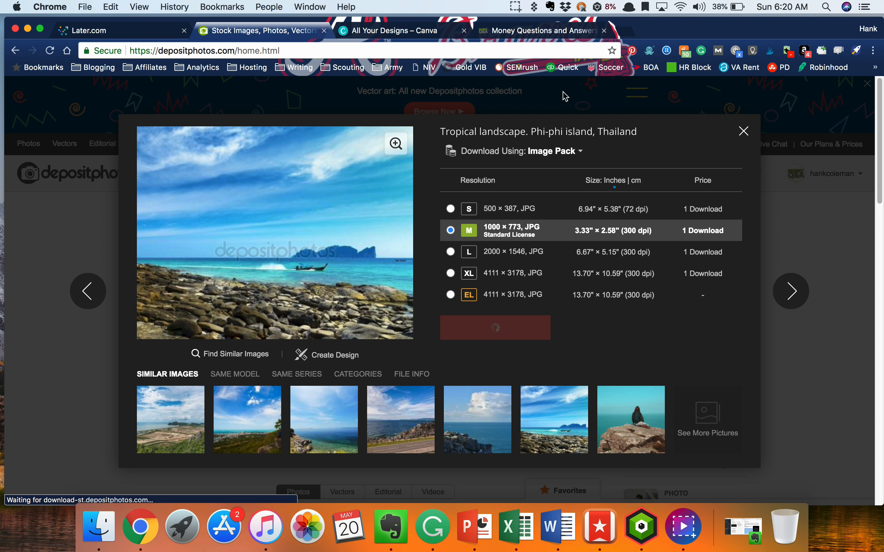
left_click(494, 328)
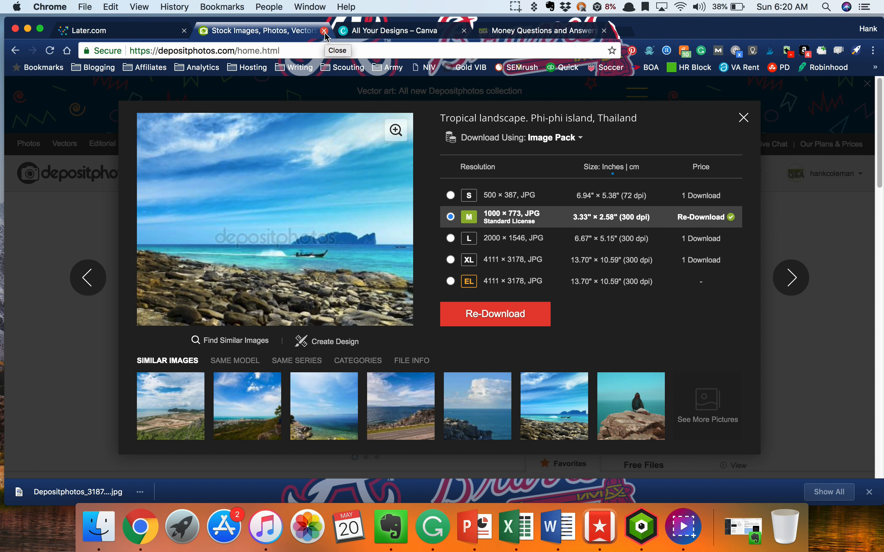
left_click(324, 31)
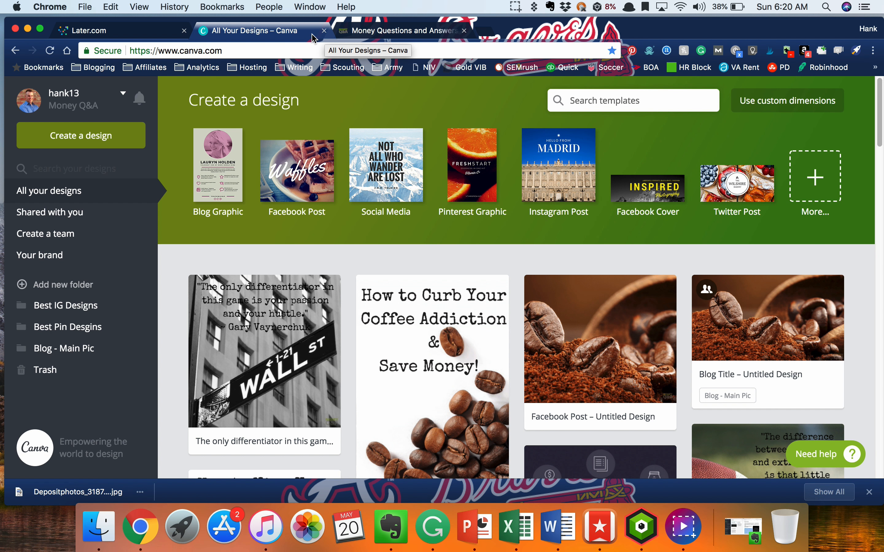
mouse_move(173, 196)
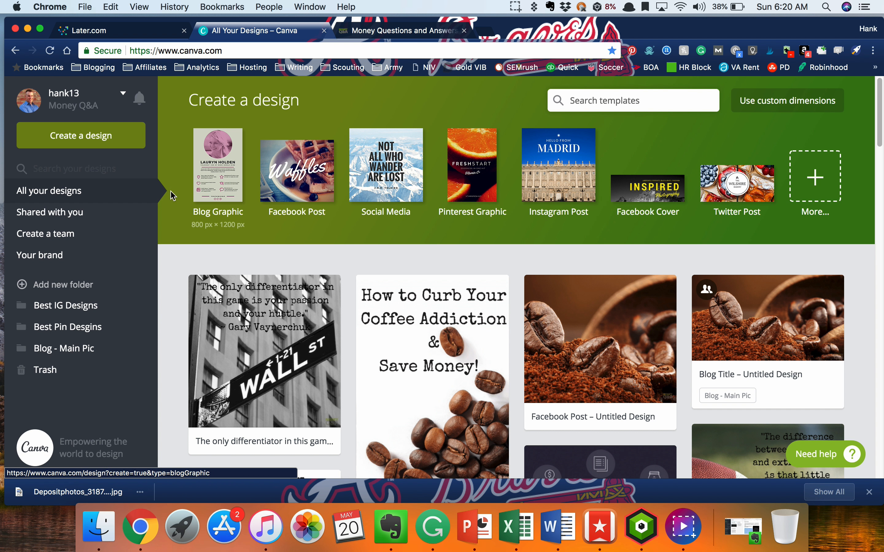
mouse_move(182, 334)
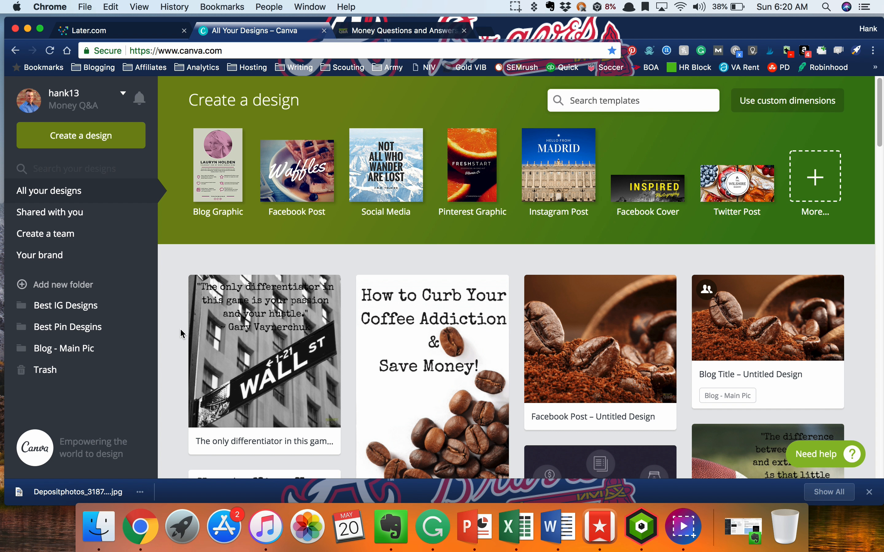
mouse_move(238, 186)
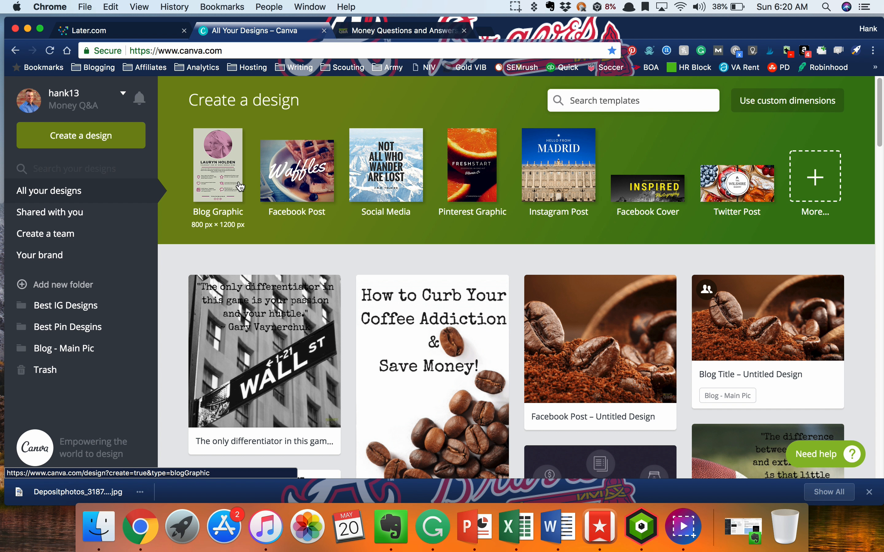
mouse_move(736, 185)
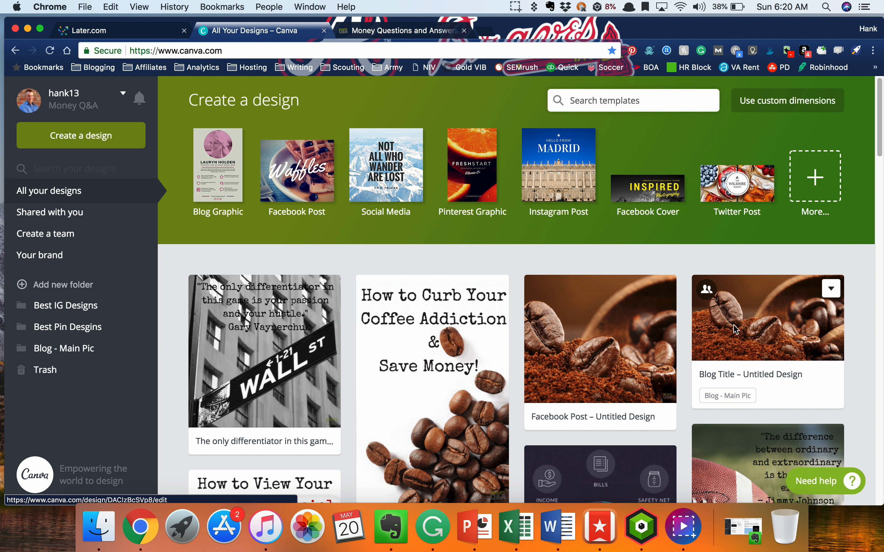
Find and open the football quote design in the Canva editor.
scroll("down", 3)
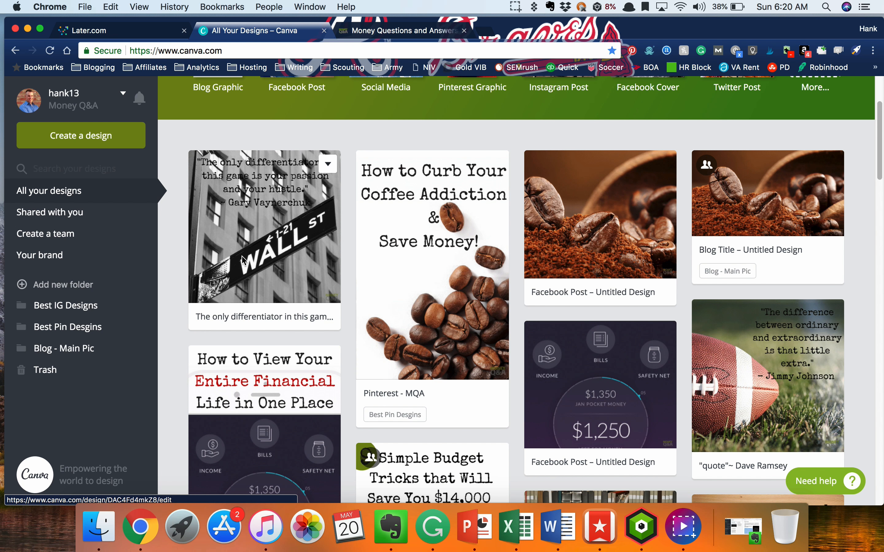
mouse_move(761, 372)
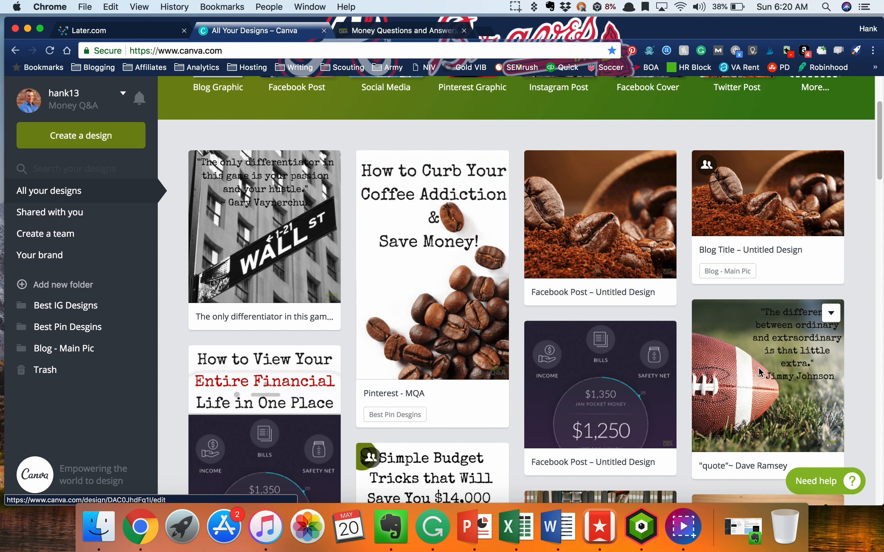
left_click(80, 135)
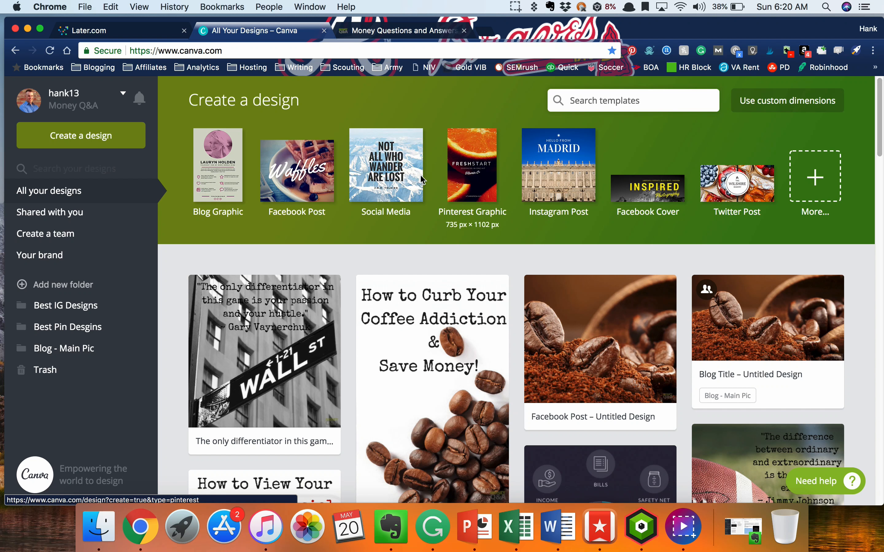
mouse_move(385, 179)
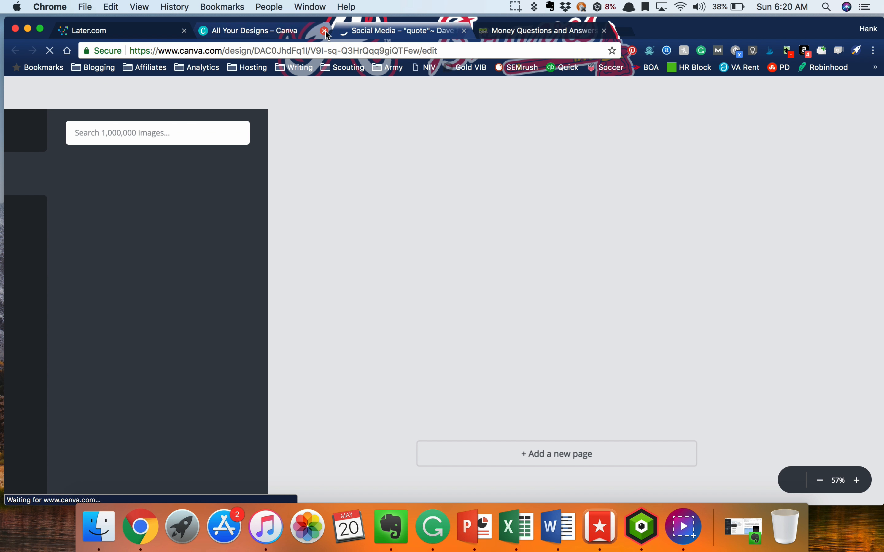
Replace the quote text with the Gary Vaynerchuk hustle quote and remove the football photo.
left_click(325, 35)
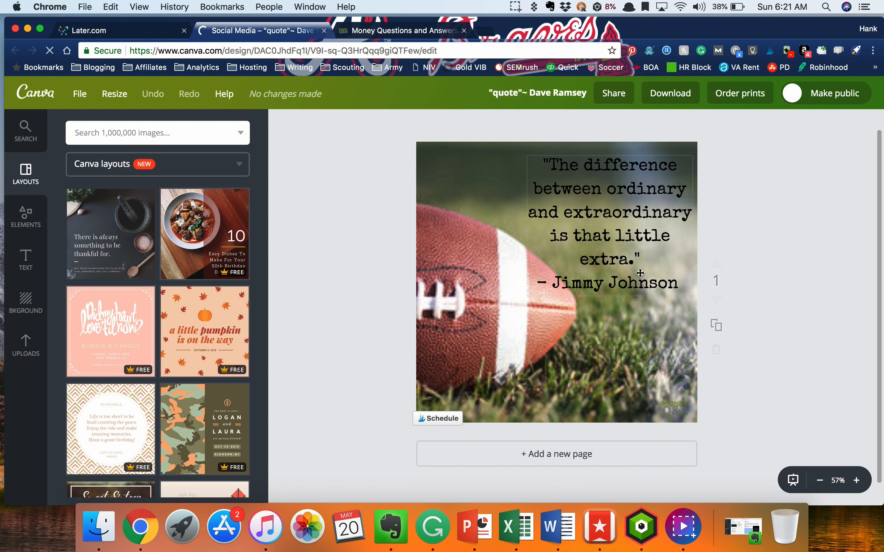
left_click(609, 224)
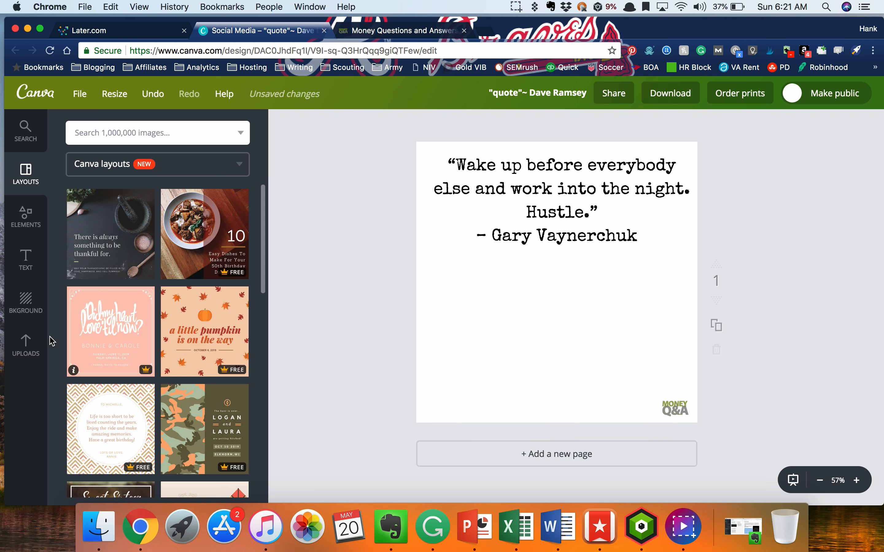
left_click(25, 347)
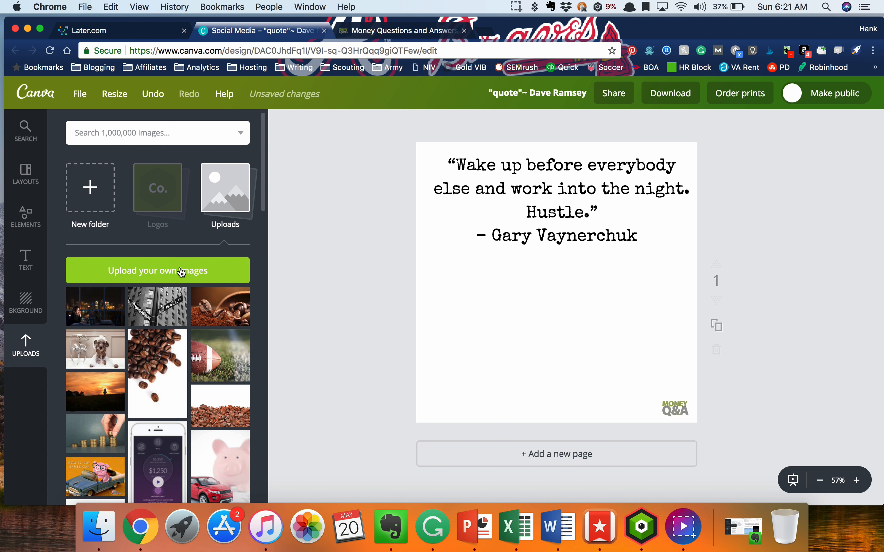
Upload the newly downloaded landscape photo and set it as the design's full background.
left_click(158, 271)
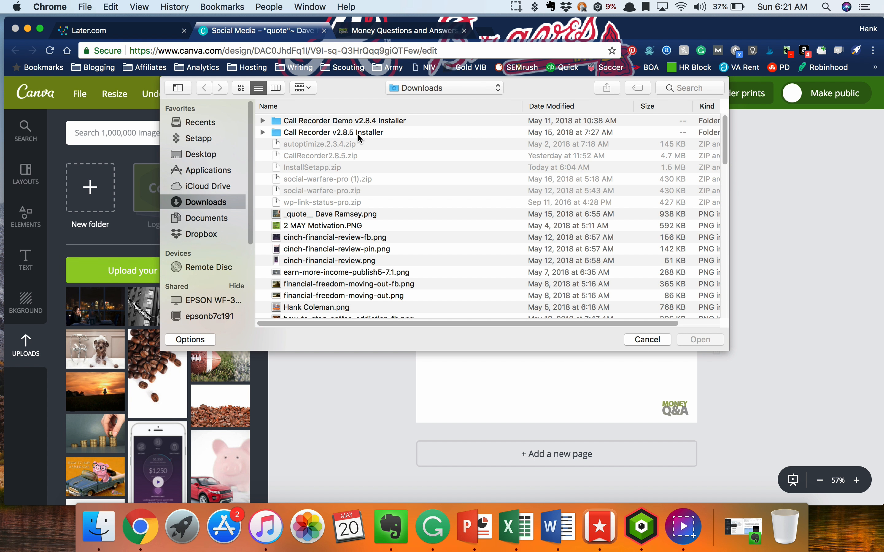
mouse_move(218, 203)
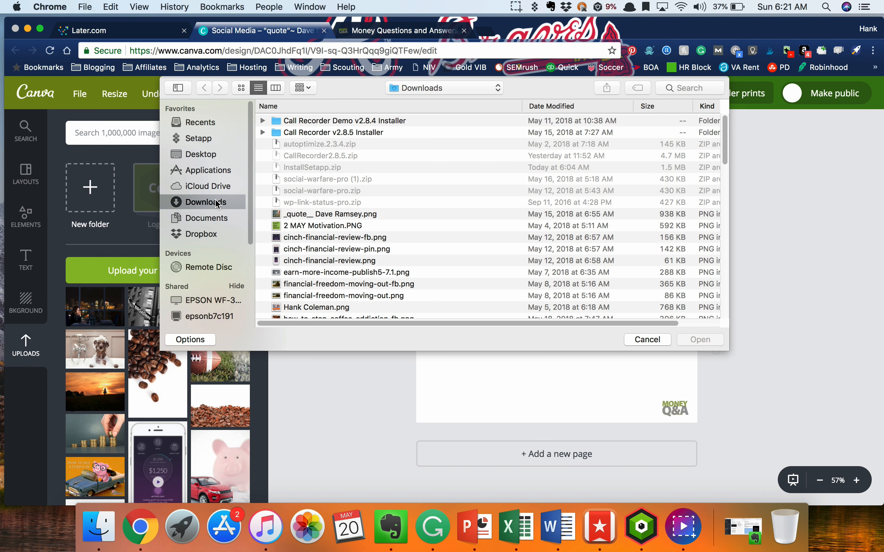
left_click(572, 106)
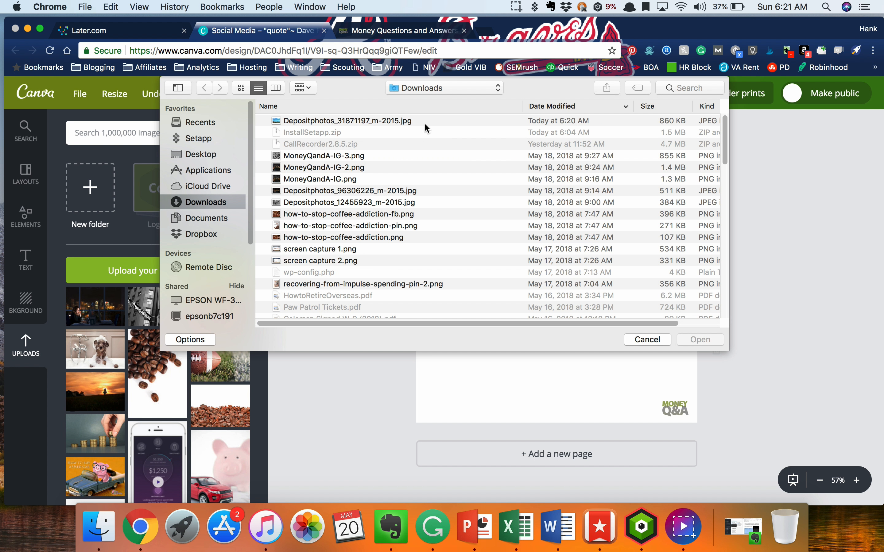
left_click(646, 340)
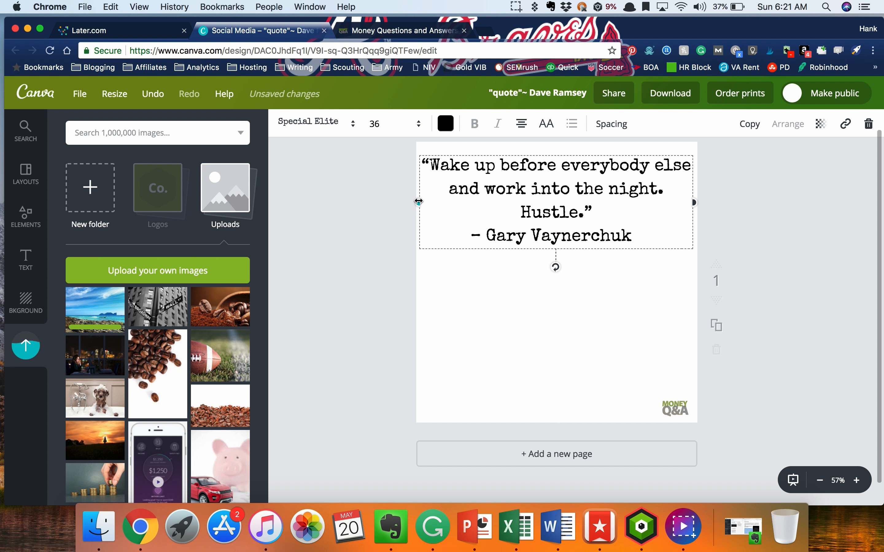
left_click(93, 310)
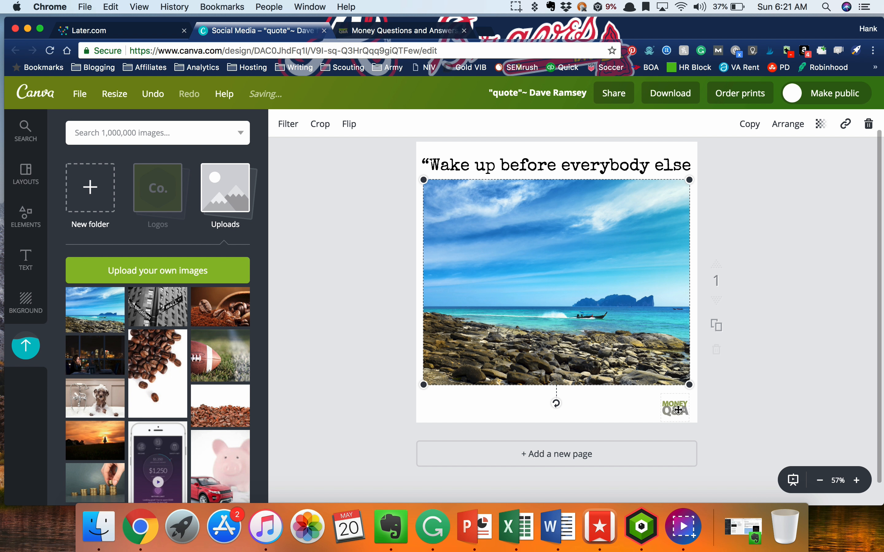
left_click(821, 124)
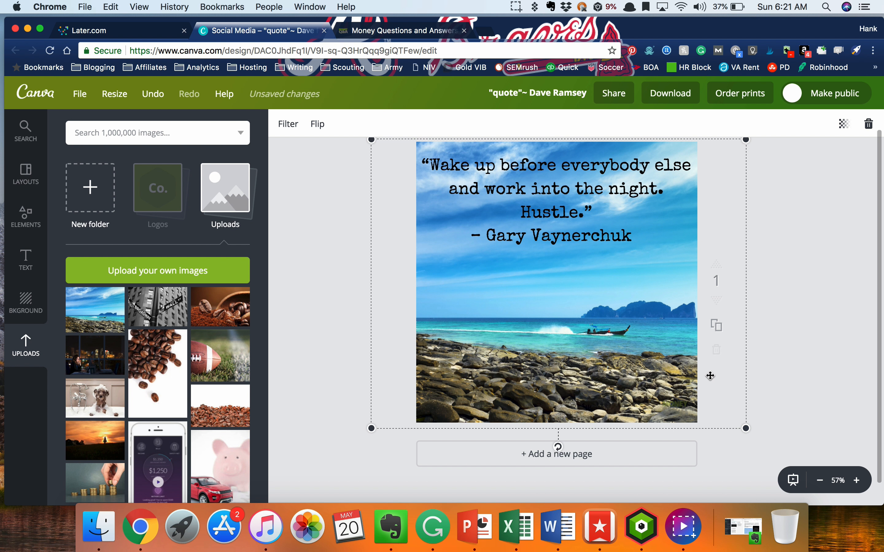
mouse_move(673, 207)
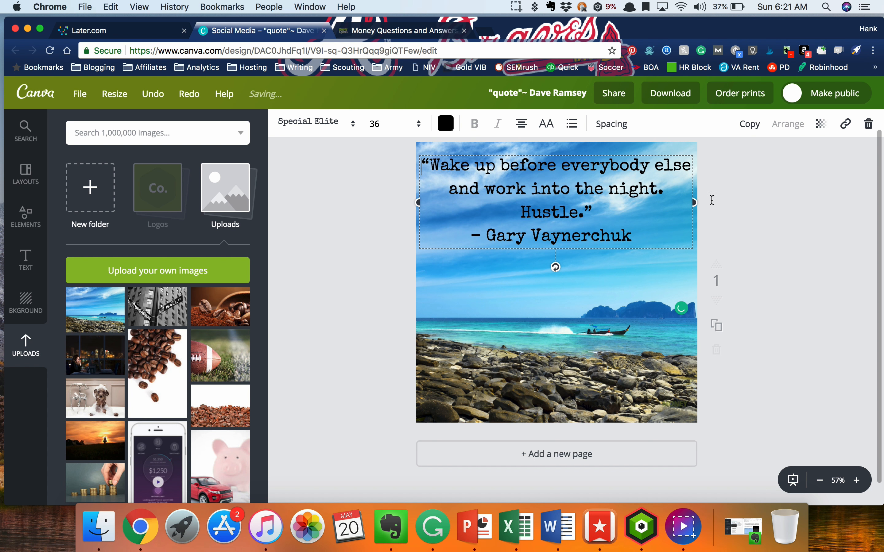
Download the finished quote design as a PNG and close the Canva tab.
left_click(609, 120)
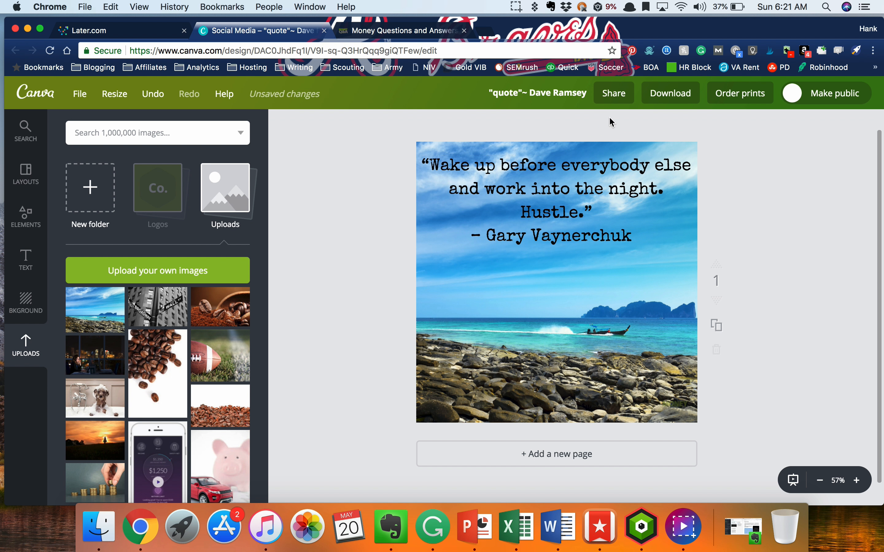
left_click(670, 93)
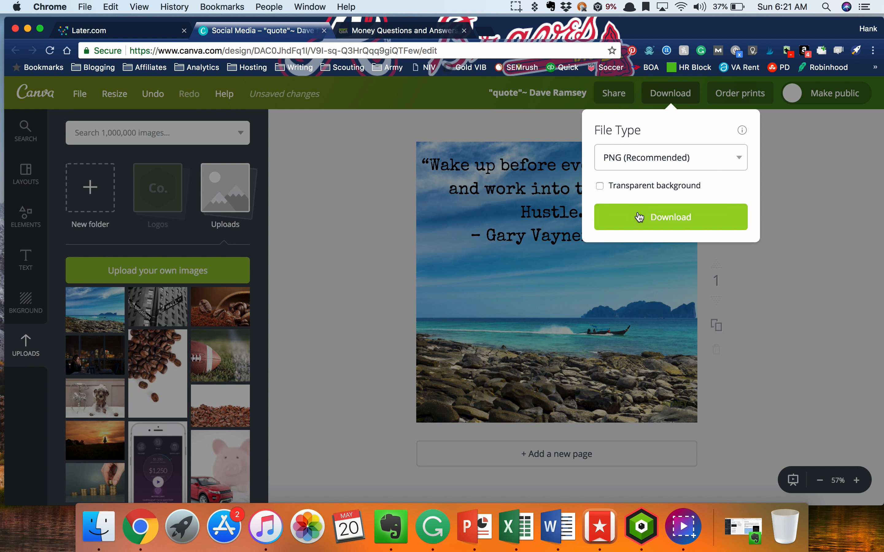
left_click(670, 217)
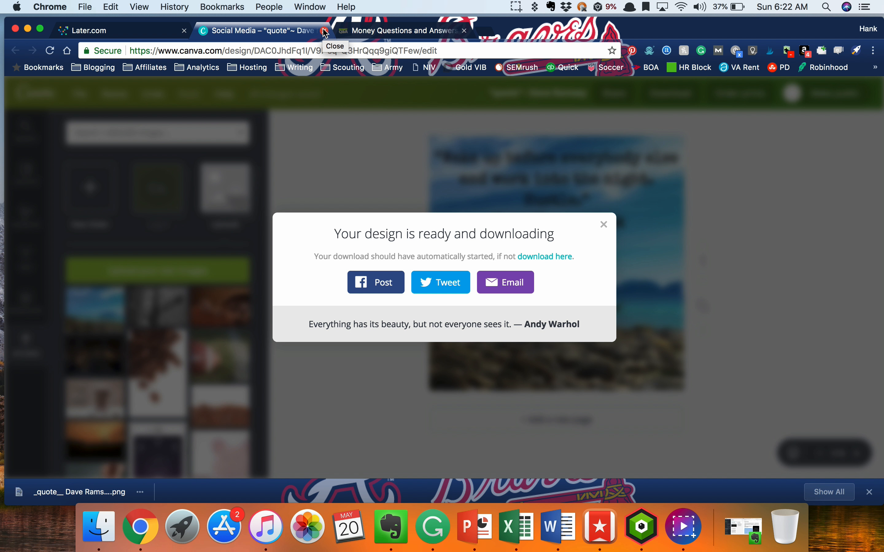
left_click(324, 31)
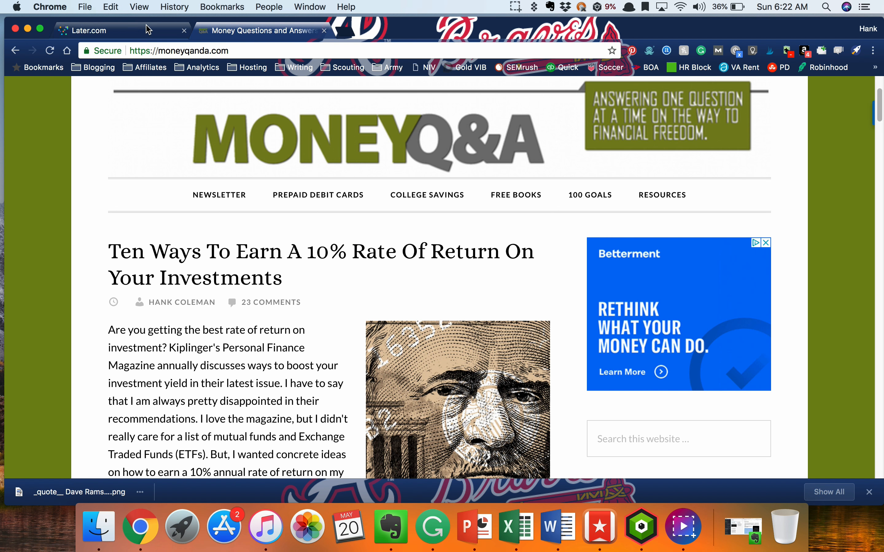
Review the Later calendar weeks and upload the downloaded quote PNG to the media library.
left_click(90, 31)
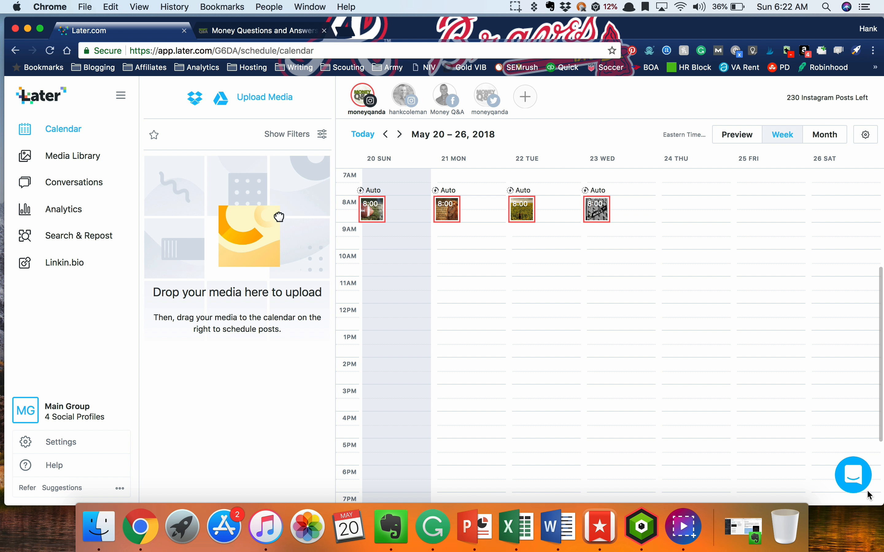
mouse_move(582, 448)
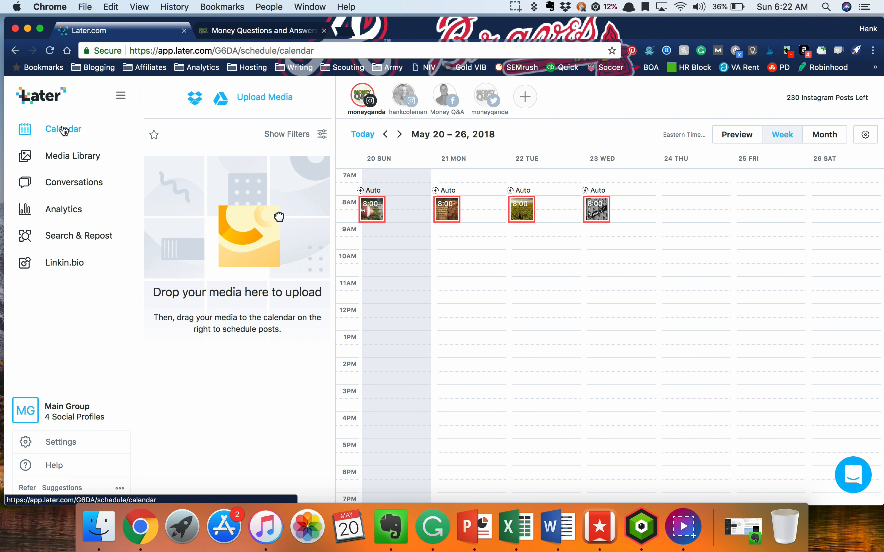
mouse_move(132, 257)
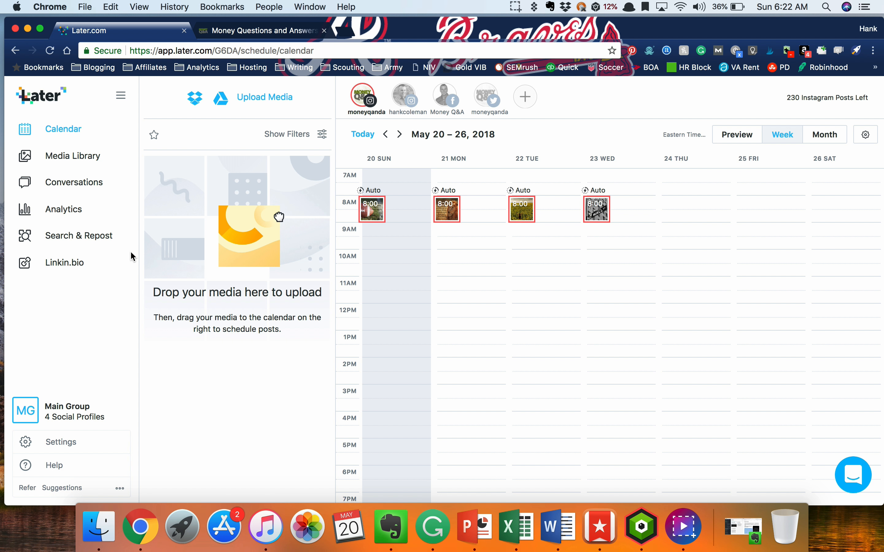
mouse_move(842, 169)
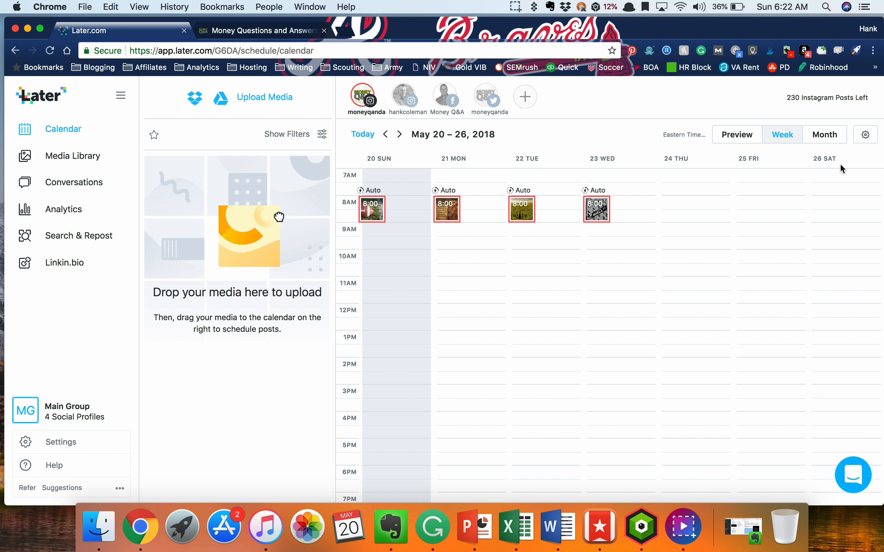
left_click(385, 134)
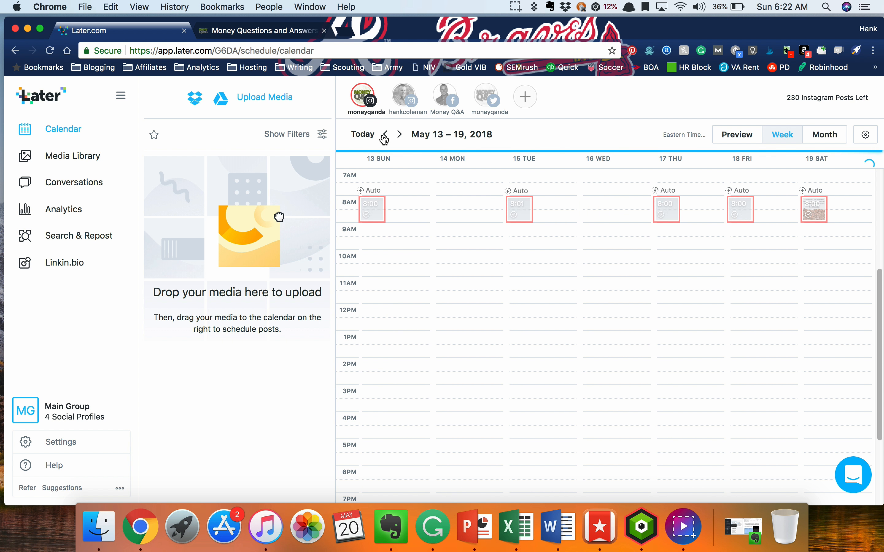
left_click(399, 134)
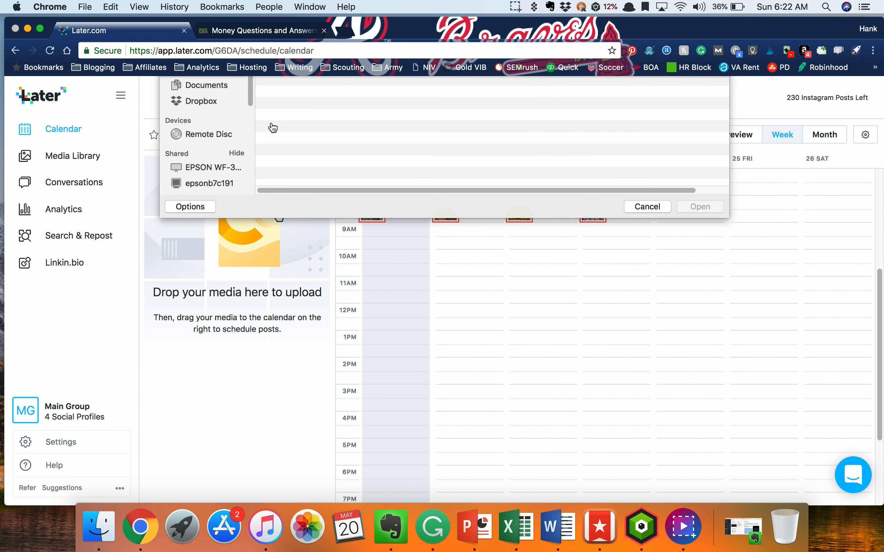
left_click(646, 206)
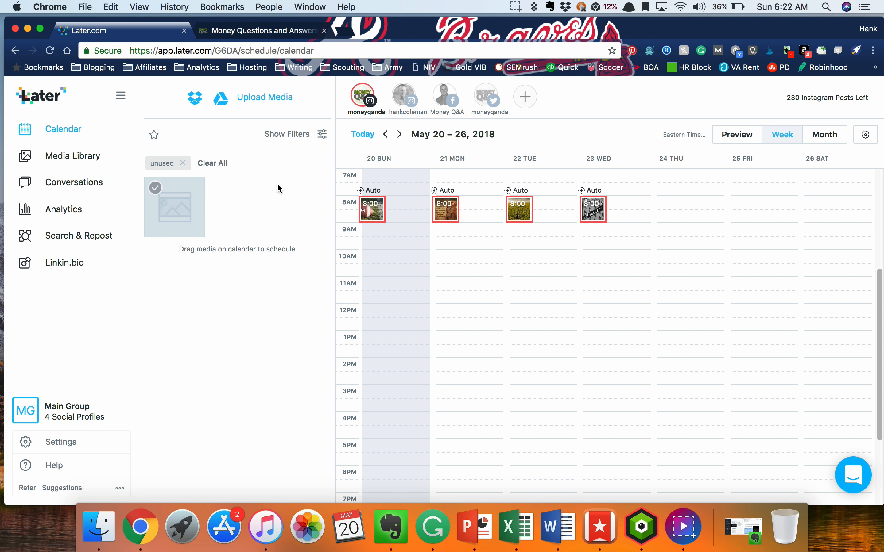
mouse_move(203, 198)
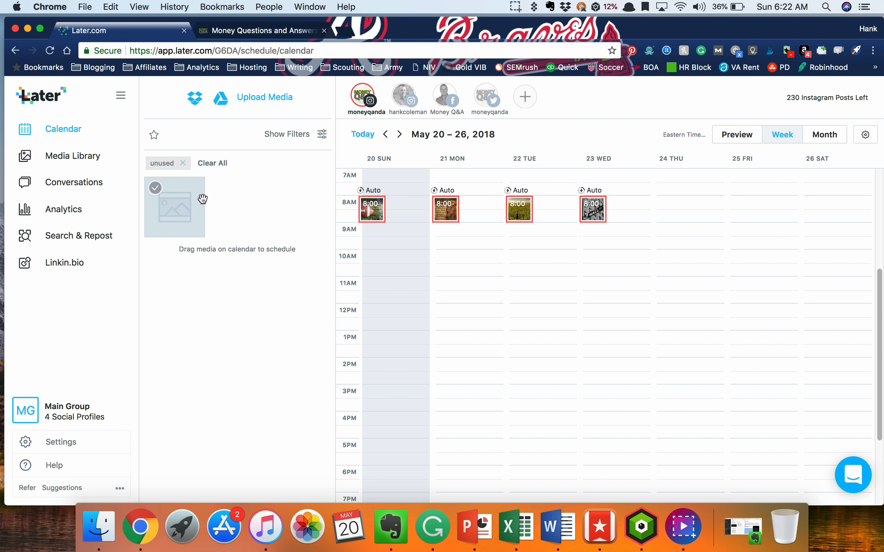
left_click(72, 156)
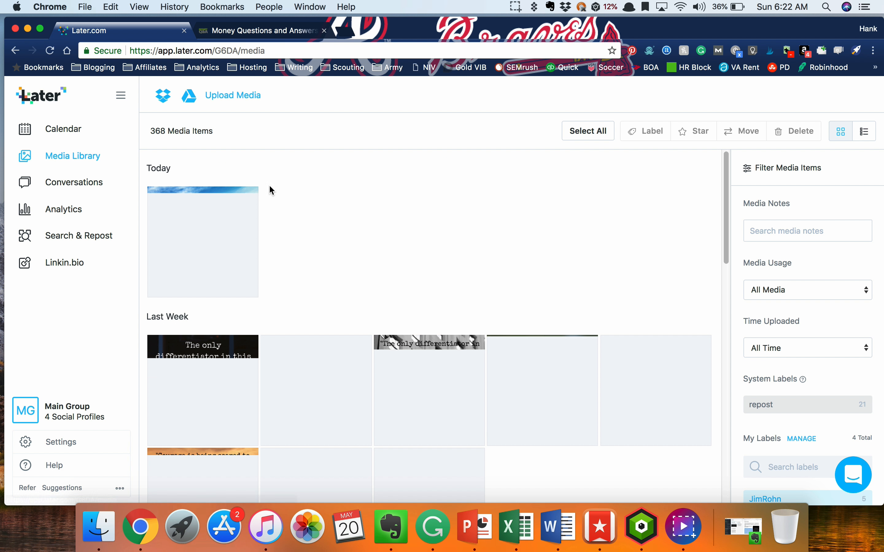
scroll("down", 3)
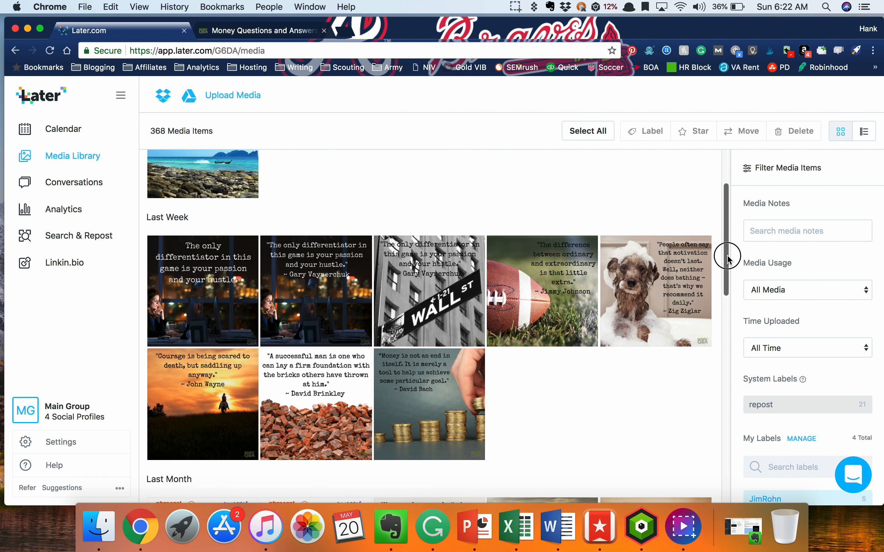
scroll("down", 3)
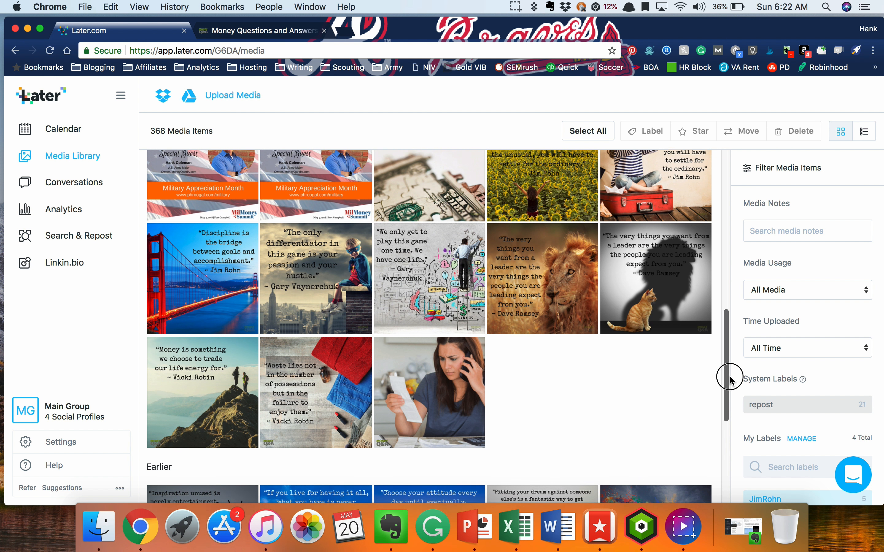
scroll("down", 3)
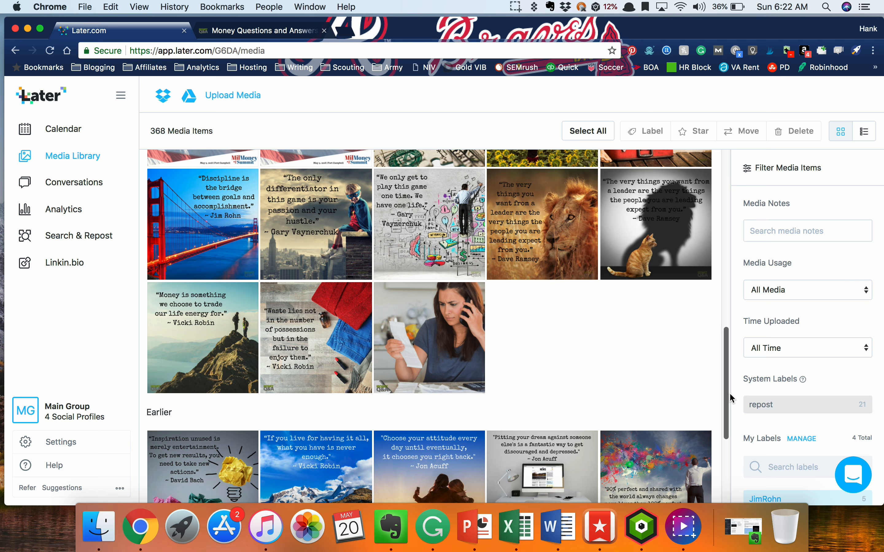
scroll("down", 3)
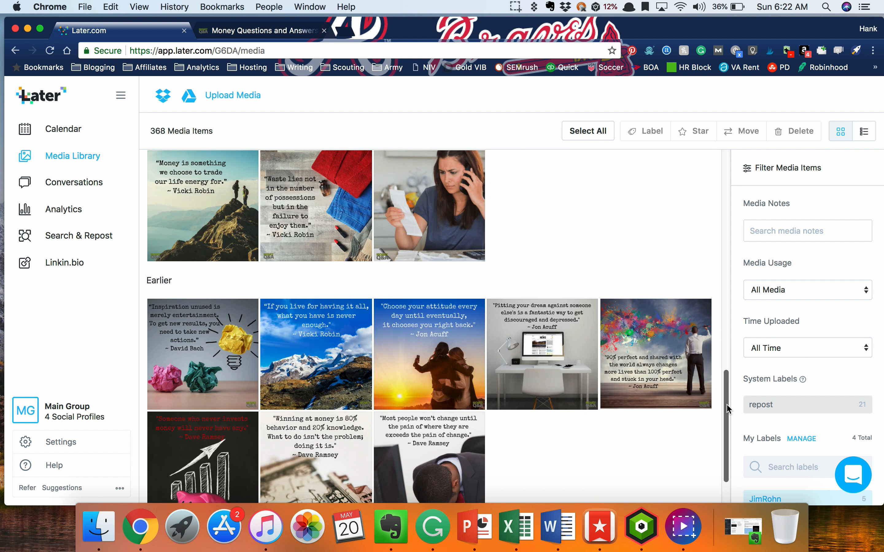
left_click(429, 354)
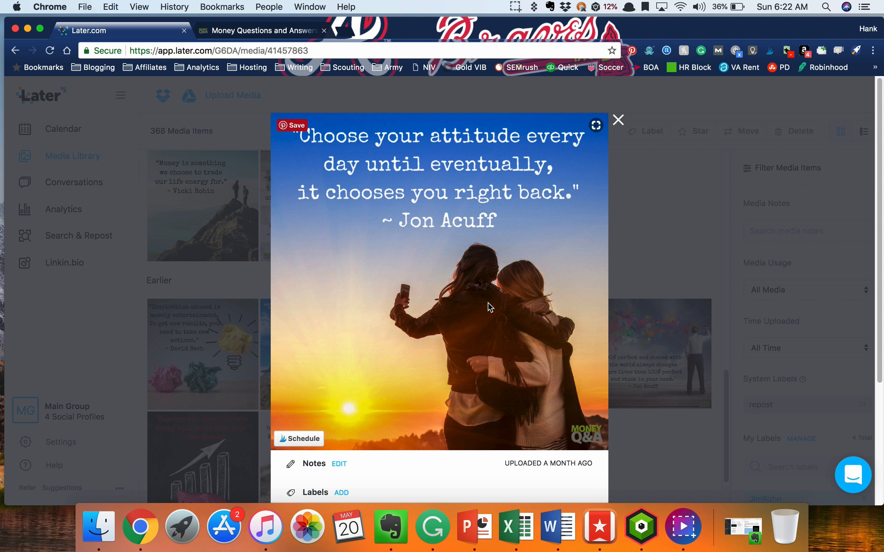
left_click(618, 120)
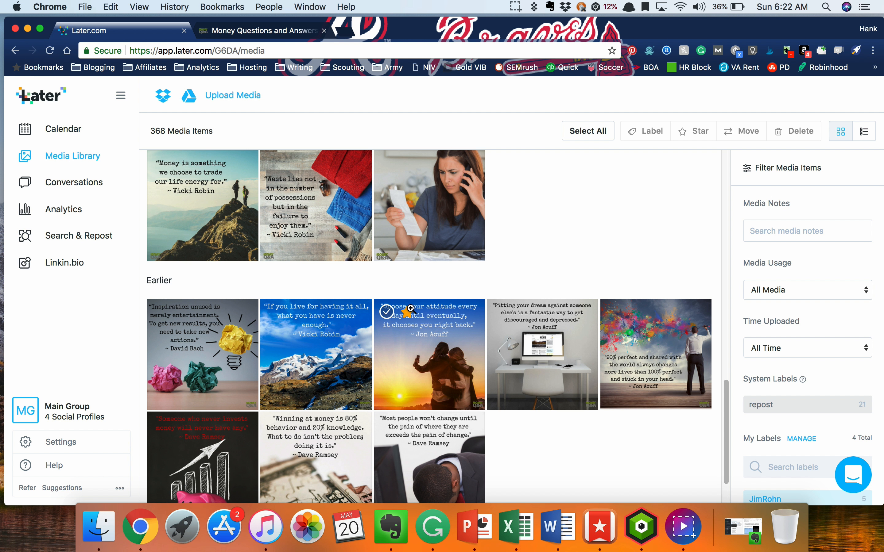
mouse_move(63, 129)
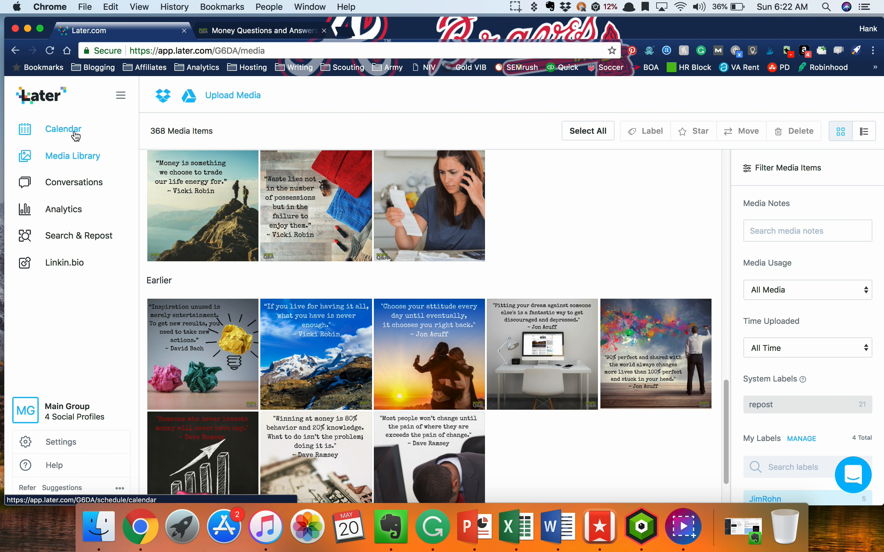
left_click(62, 129)
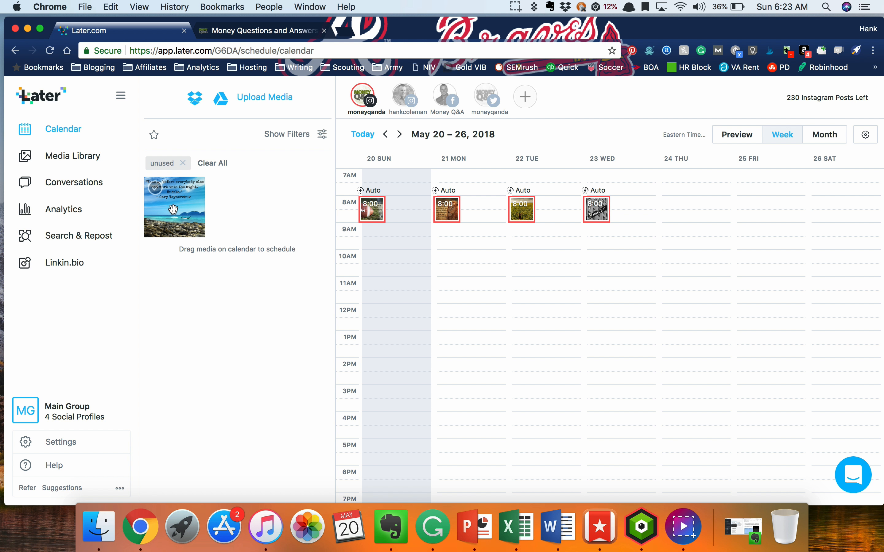
mouse_move(174, 207)
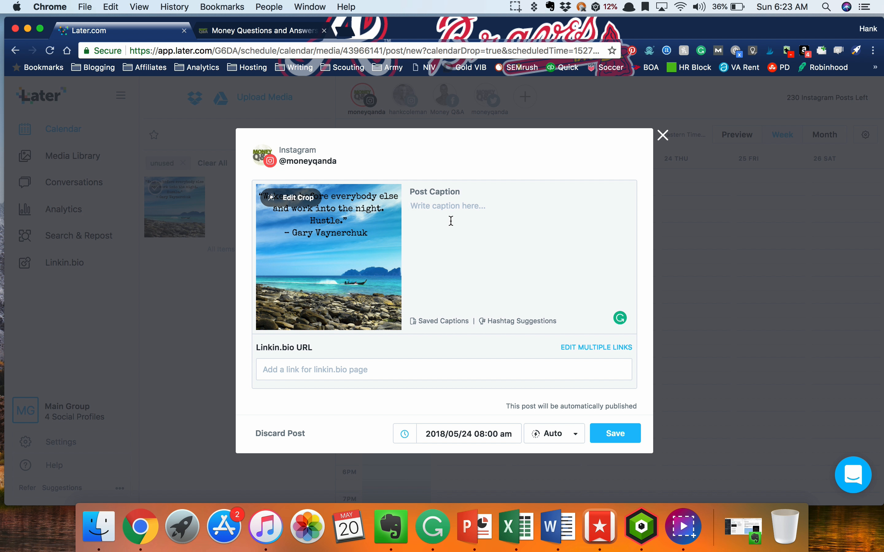
Enter the Gary Vaynerchuk hustle quote as the caption with spacer dots beneath it.
type("\"Wake up before everybody else and work into the night. Hustle.\" – Gary Vaynerchuk")
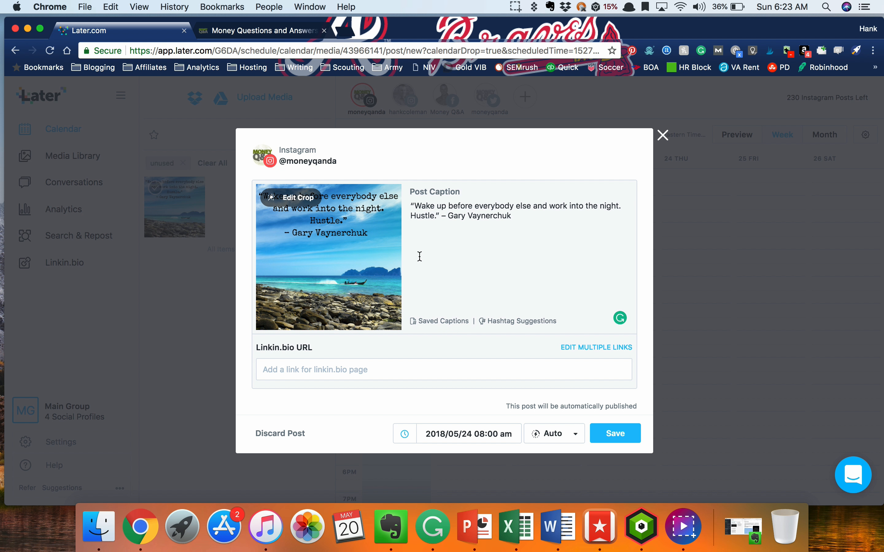
type("jslkf")
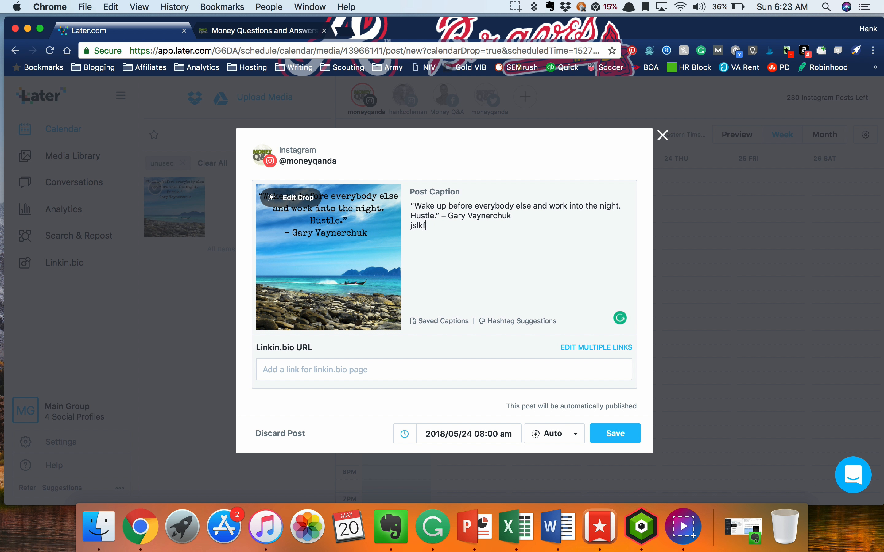
type("#d")
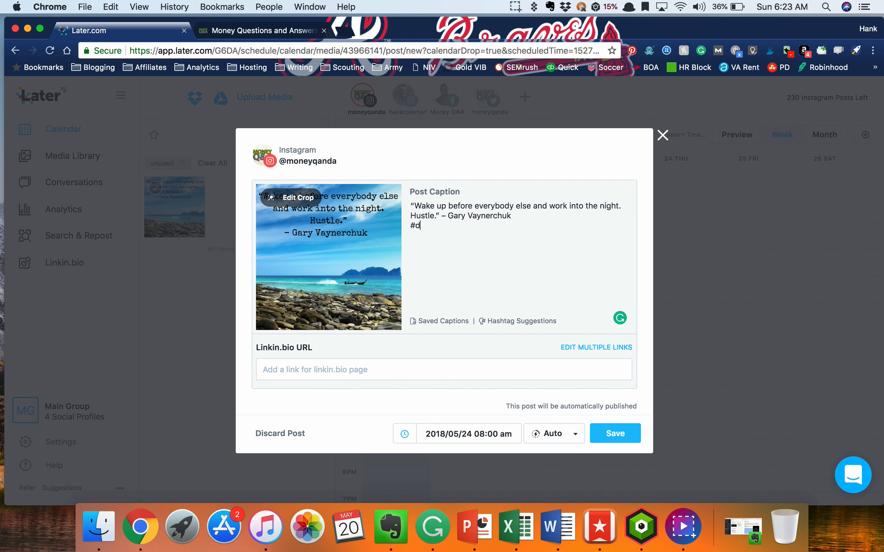
key("backspace")
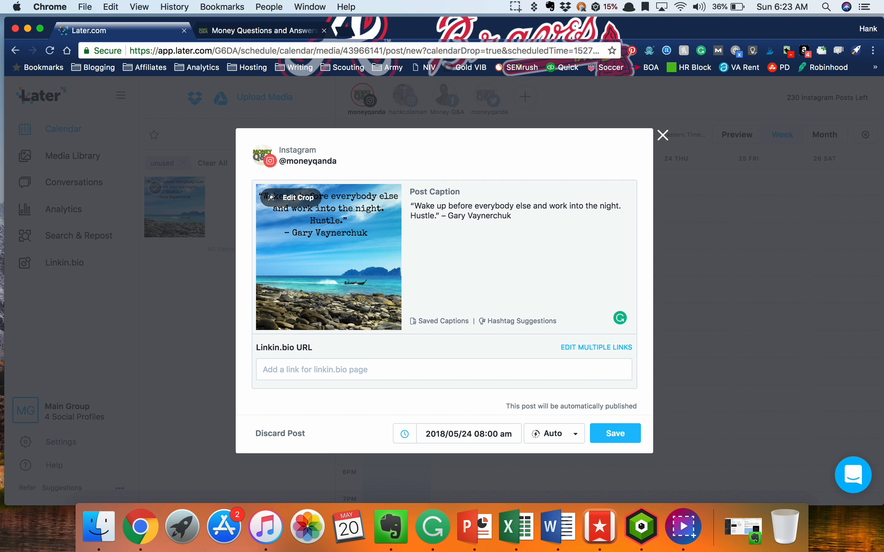
type(".")
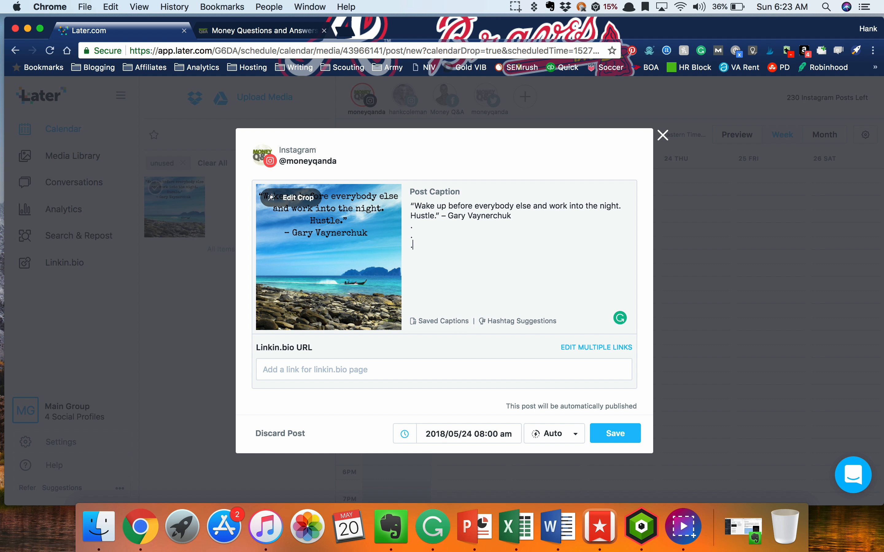
mouse_move(439, 328)
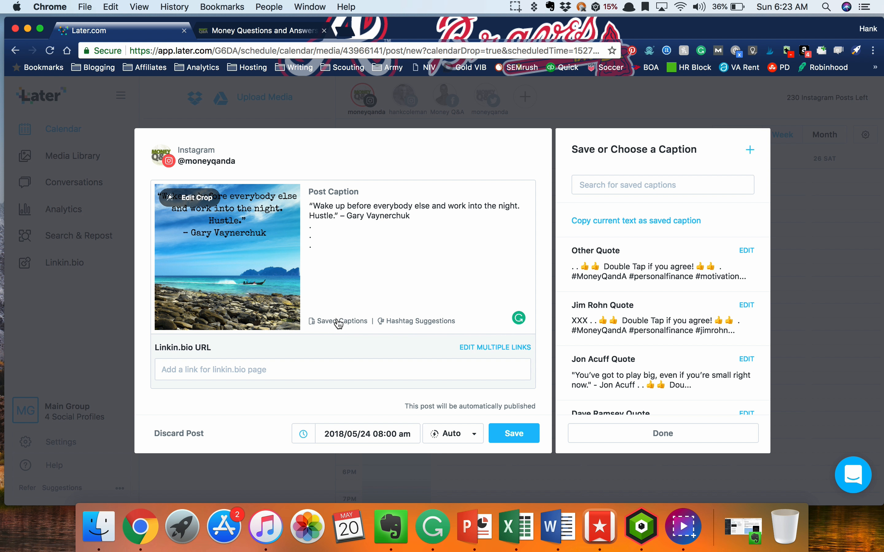
mouse_move(709, 258)
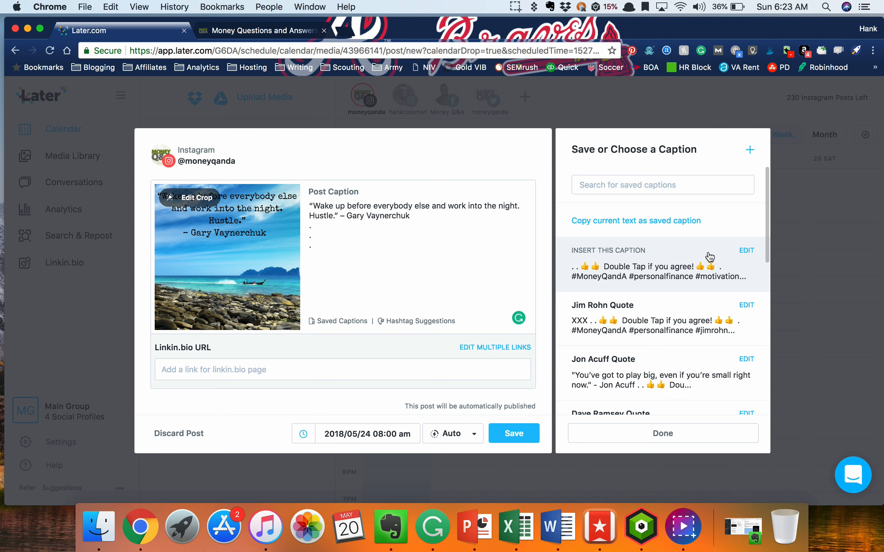
Scroll through the Save or Choose a Caption panel of saved captions.
scroll("down", 3)
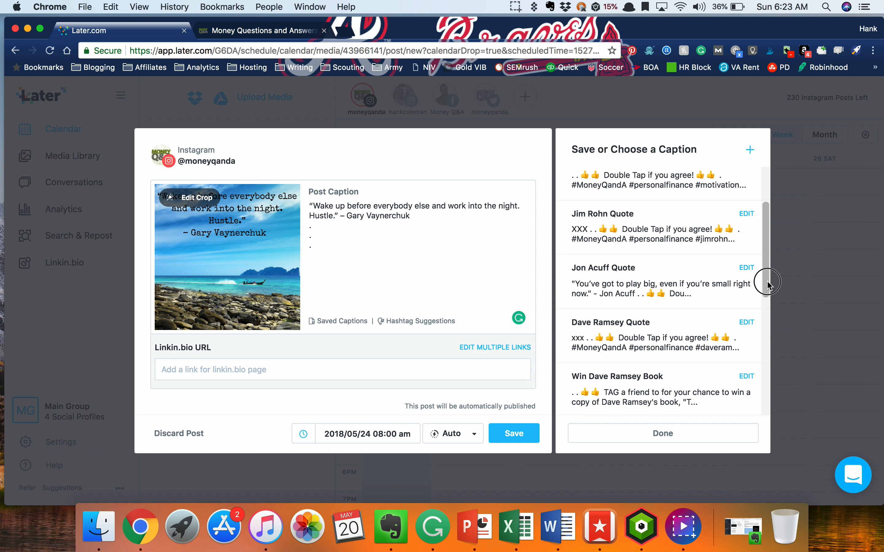
scroll("up", 3)
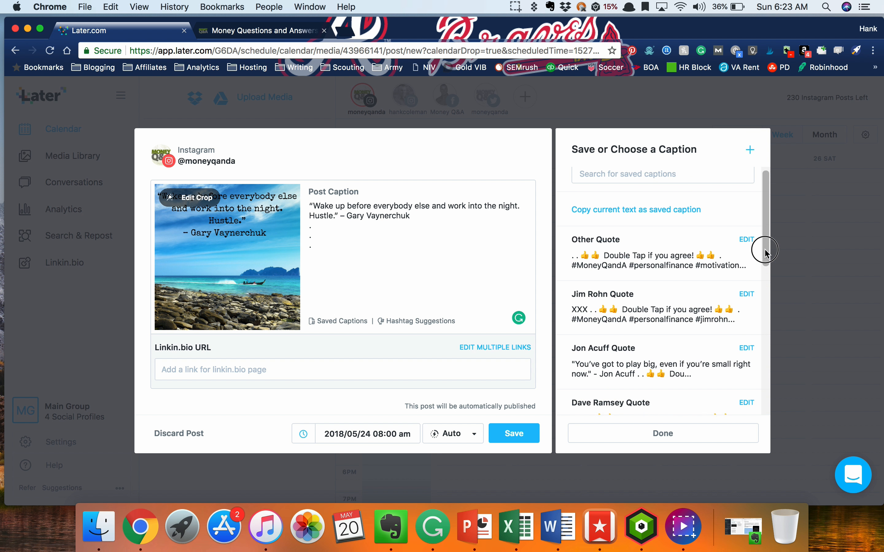
scroll("down", 3)
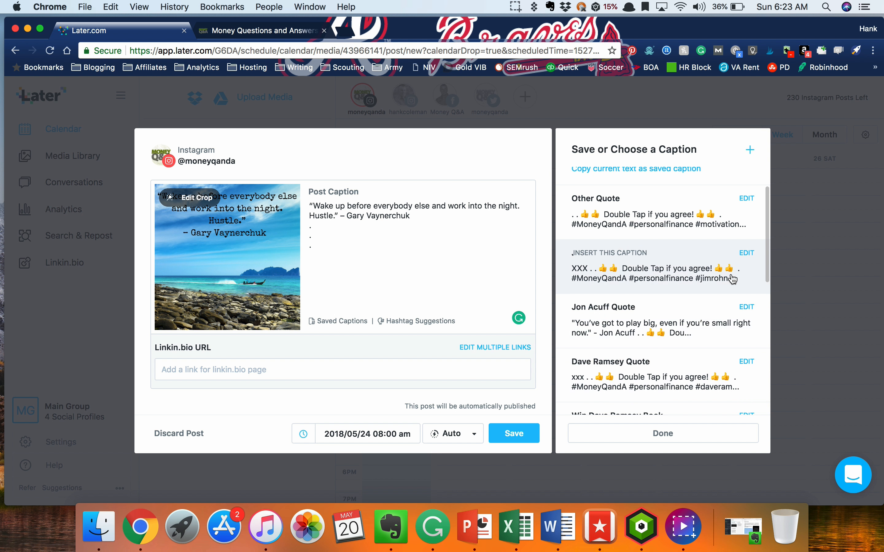
mouse_move(752, 319)
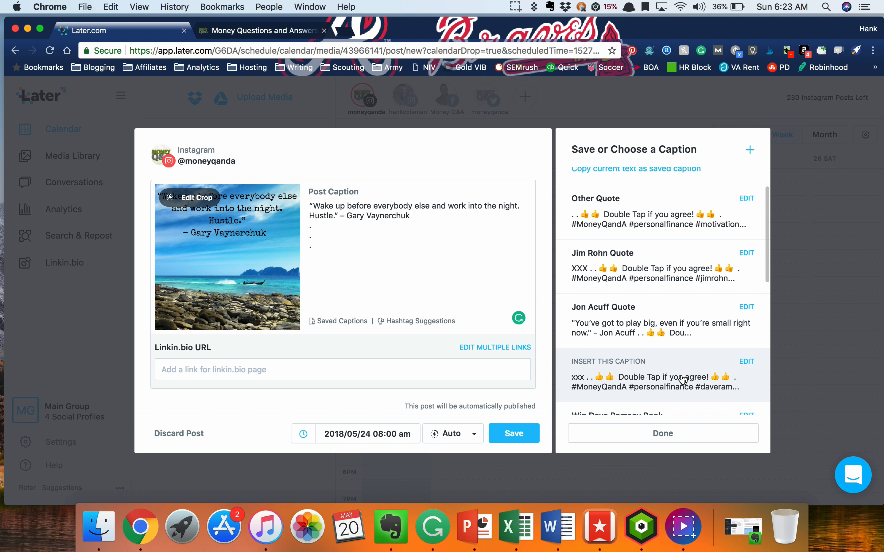
scroll("down", 3)
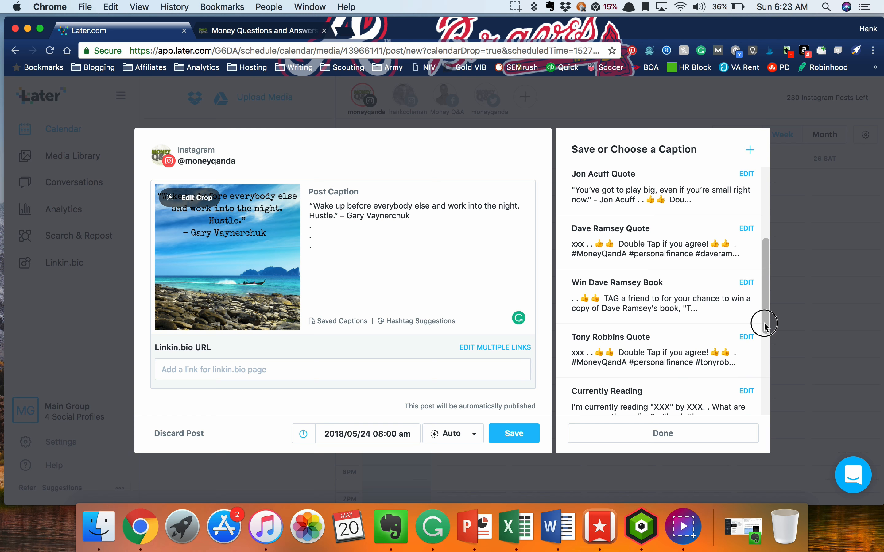
scroll("down", 3)
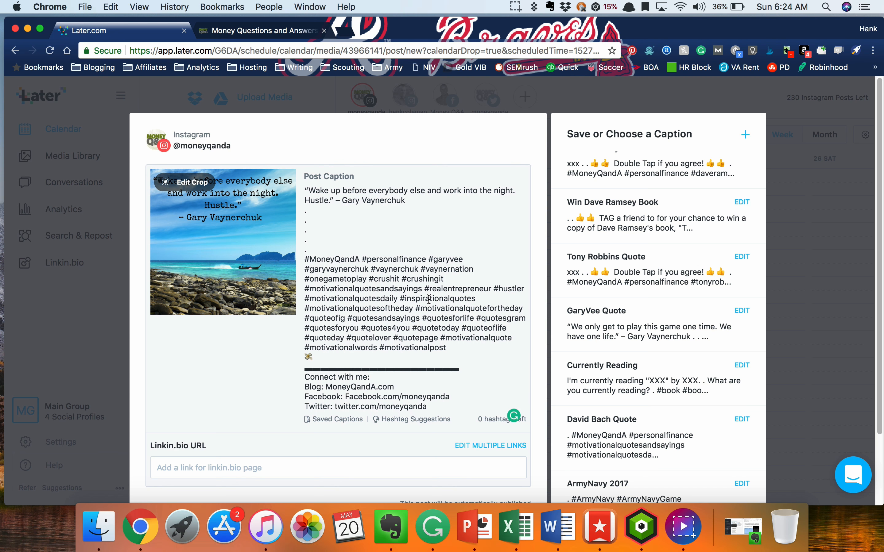
mouse_move(413, 365)
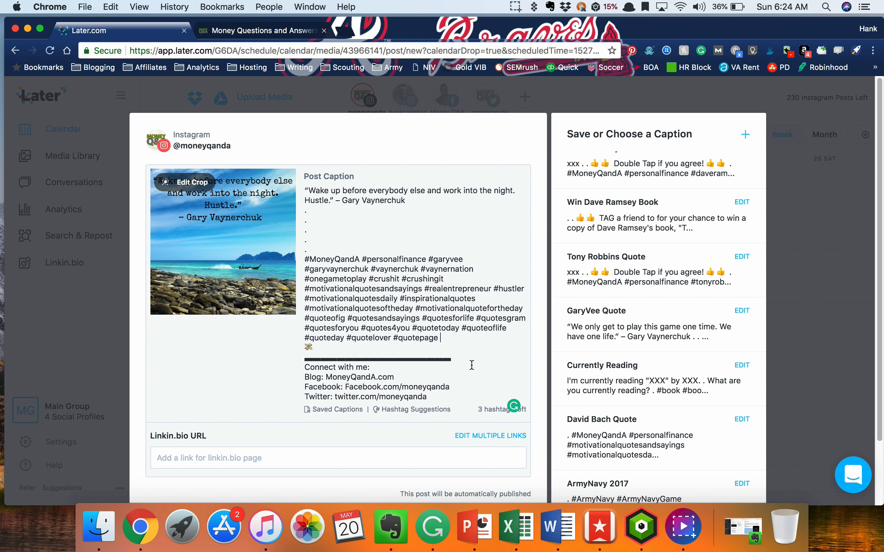
mouse_move(390, 414)
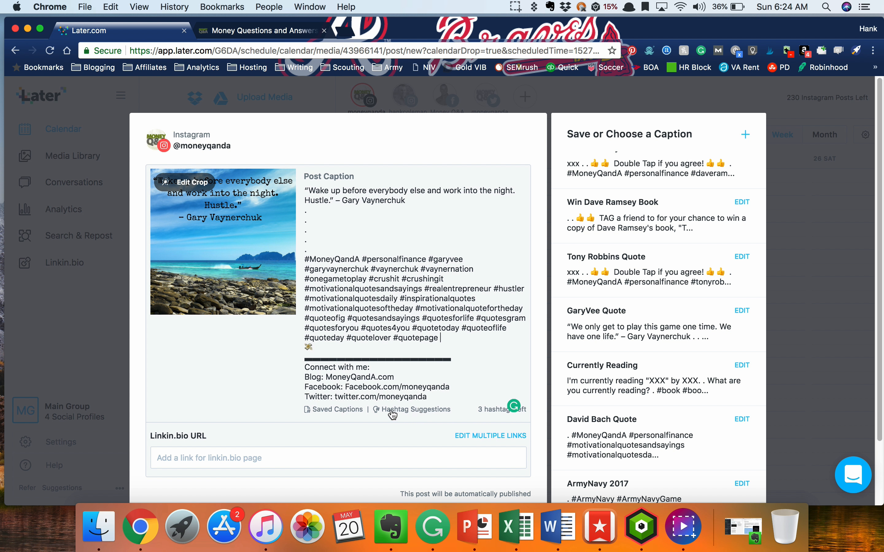
mouse_move(413, 413)
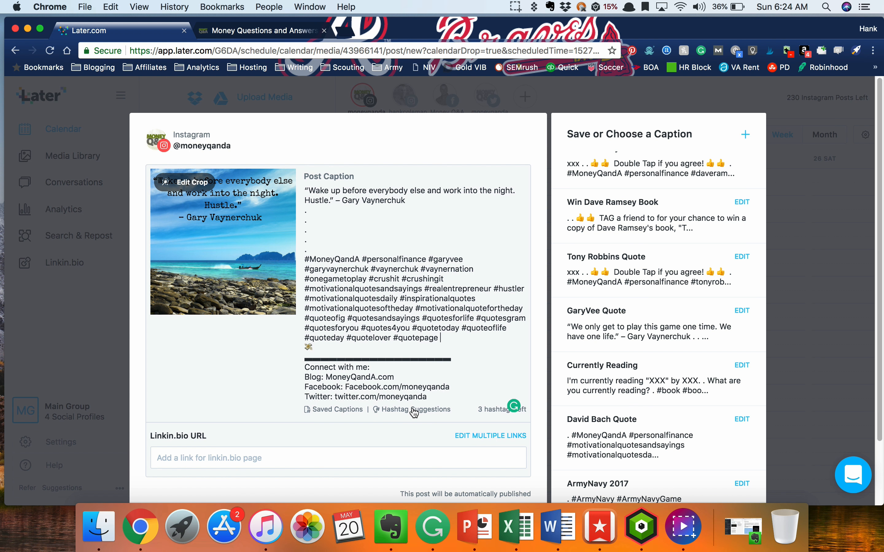
Bring up hashtag suggestions to fill the three freed hashtag slots.
left_click(415, 410)
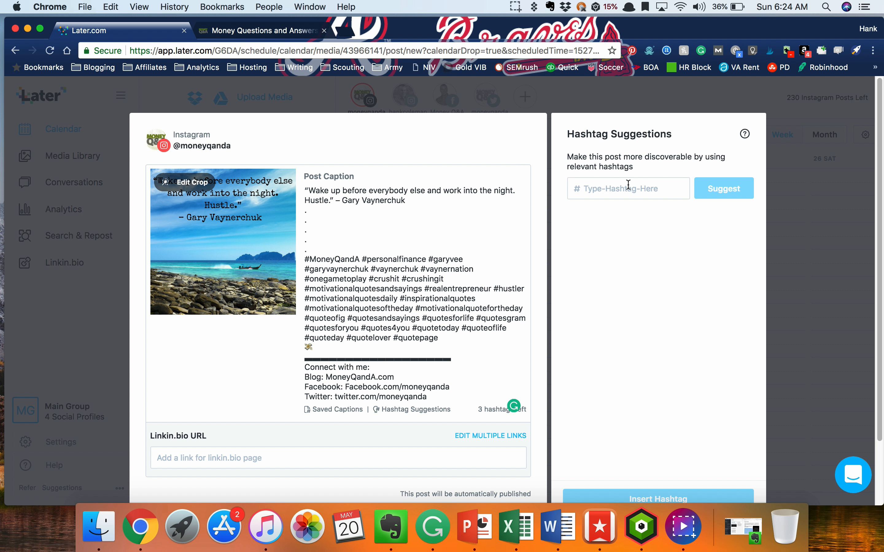
Search Hashtag Suggestions for garyvaynerchuk to get 30 related hashtags led by #garyvee.
type("garyvayner")
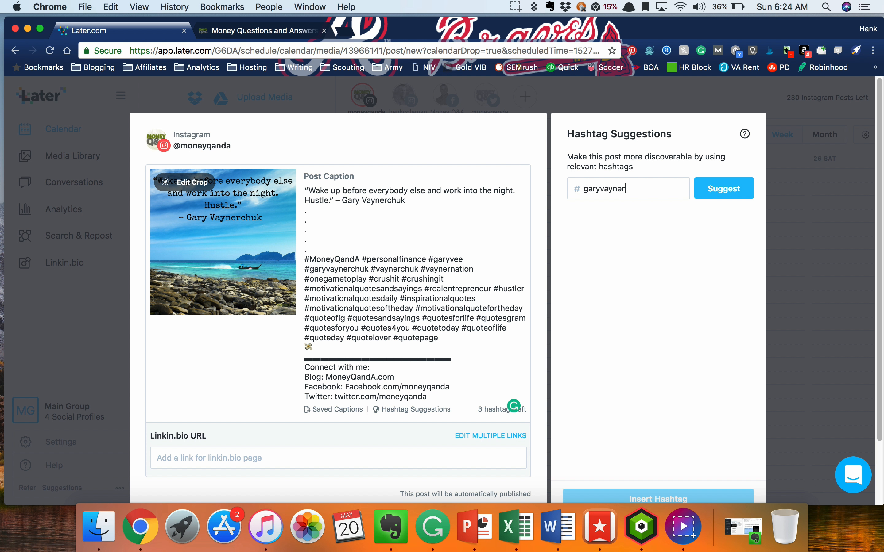
type("chuk")
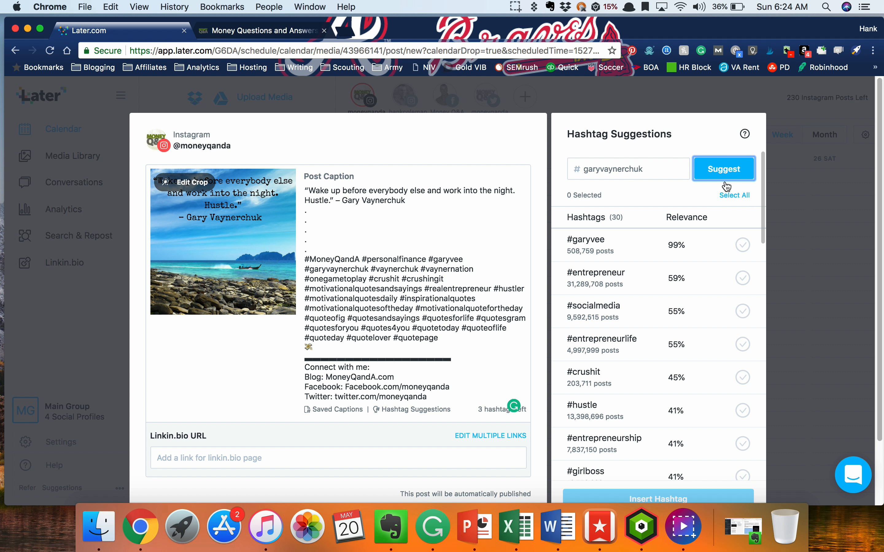
mouse_move(678, 242)
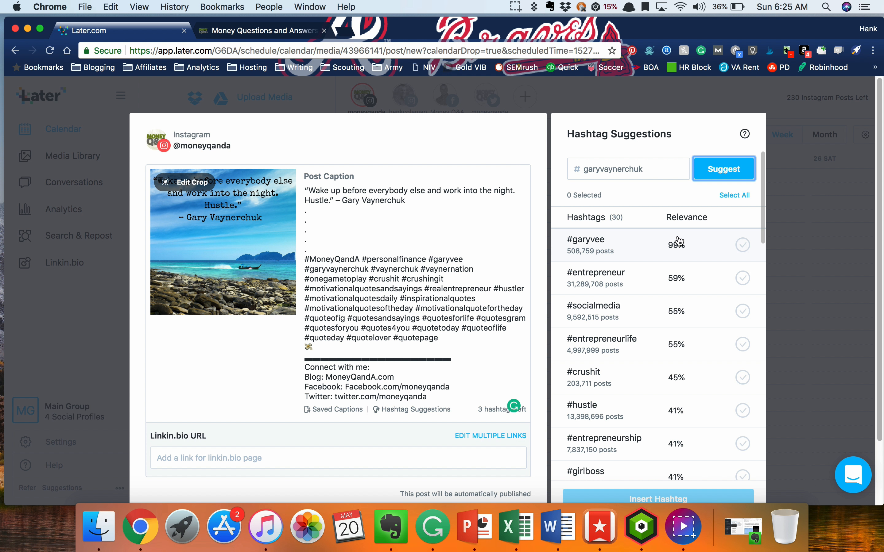
mouse_move(660, 288)
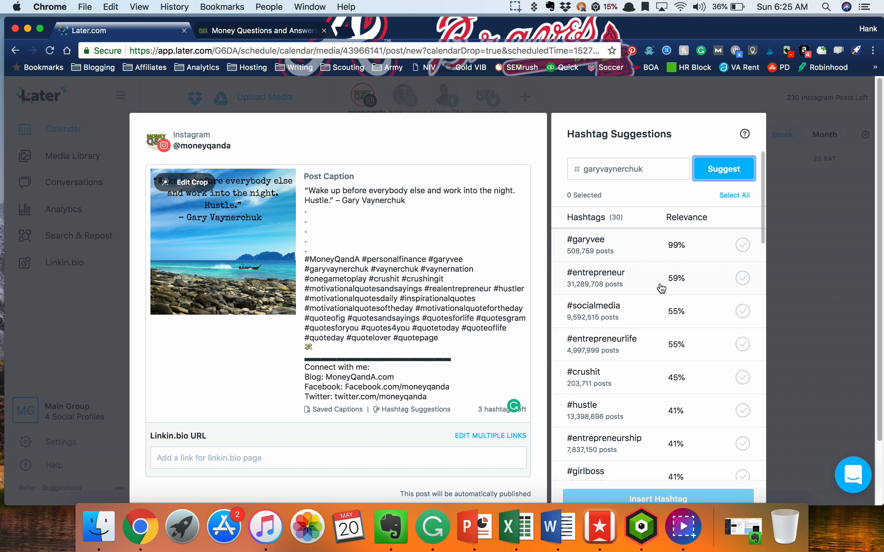
mouse_move(659, 319)
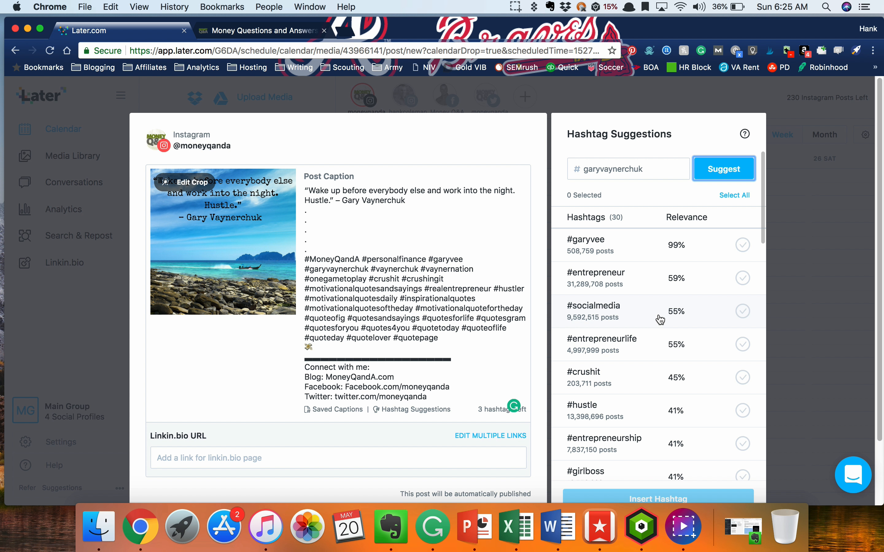
mouse_move(670, 306)
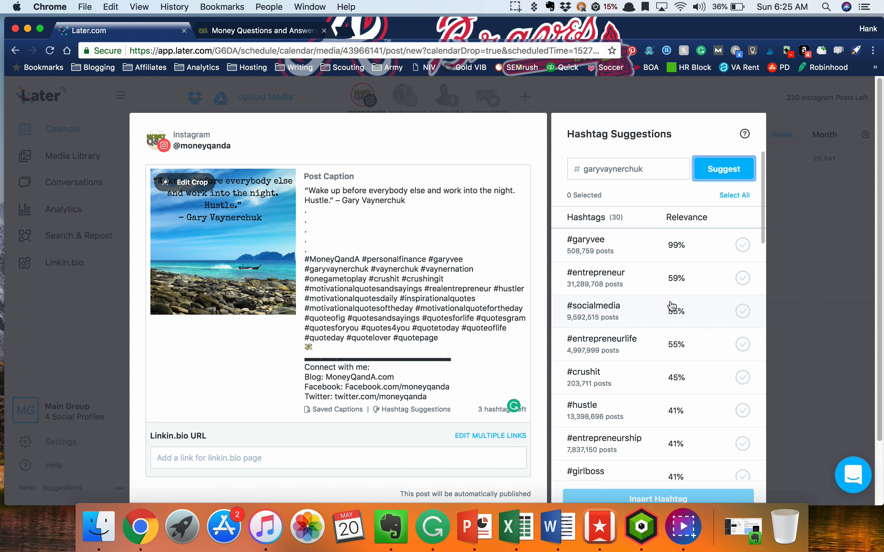
mouse_move(701, 307)
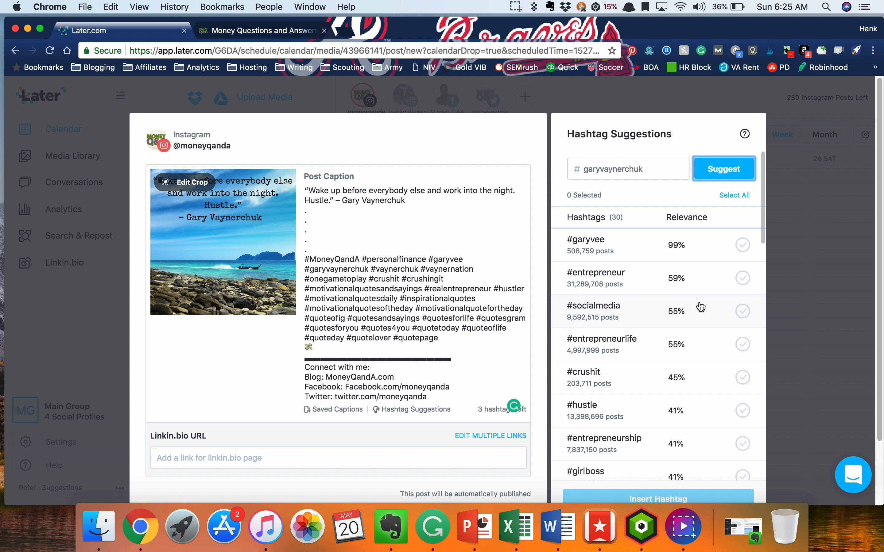
mouse_move(611, 270)
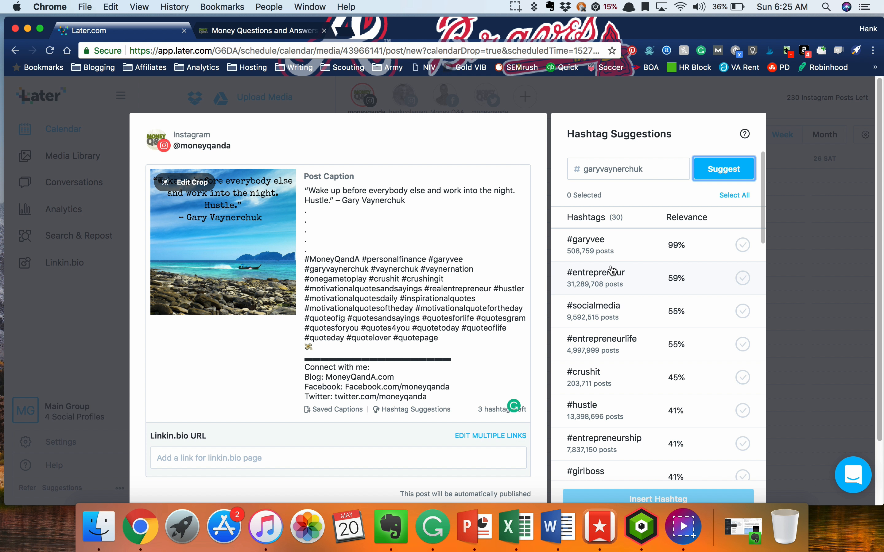
mouse_move(577, 245)
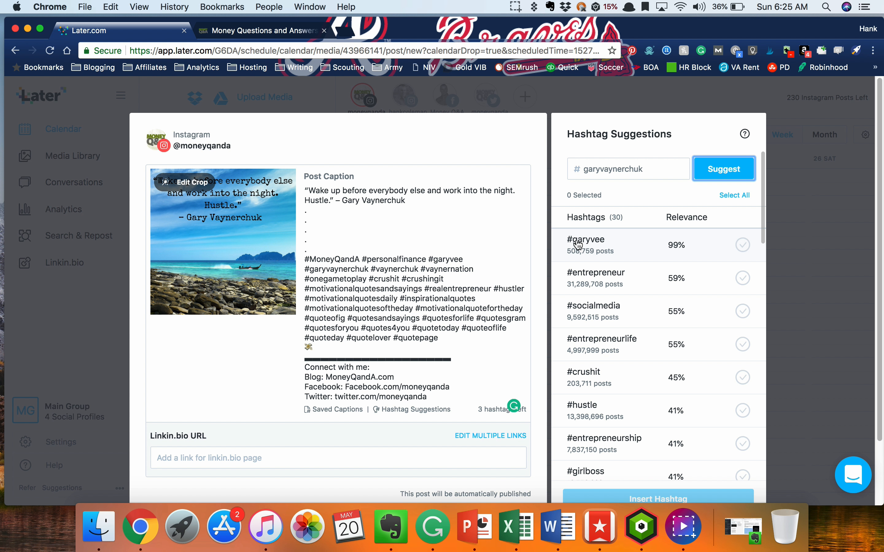
mouse_move(606, 245)
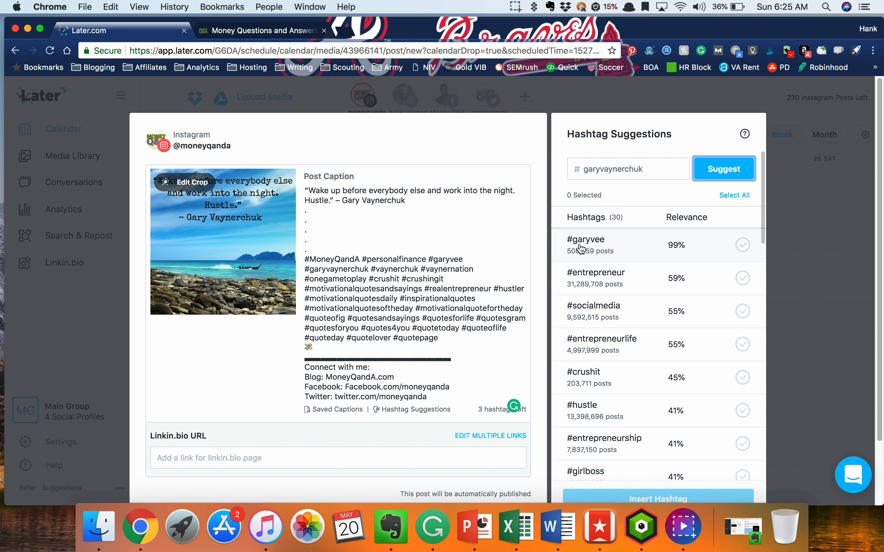
mouse_move(451, 263)
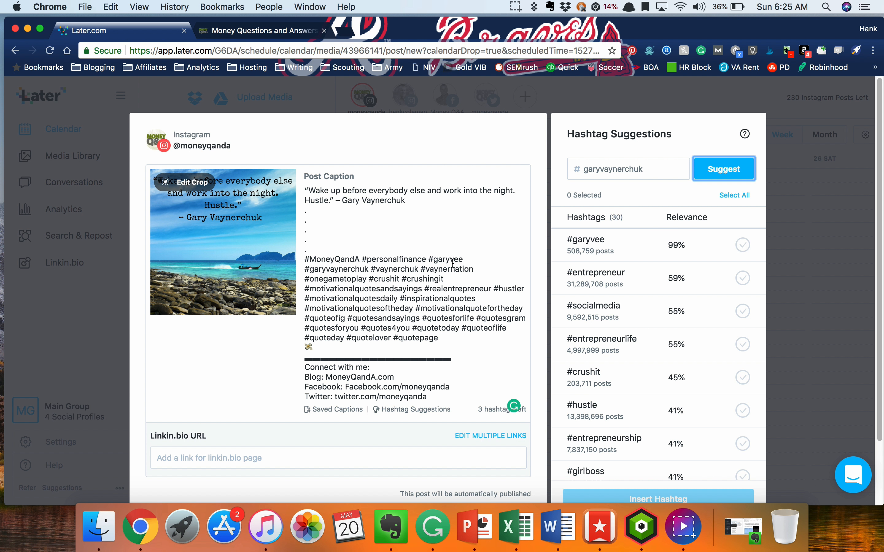
Scroll the suggestions and pick #freshideas for the quote post.
left_click(454, 261)
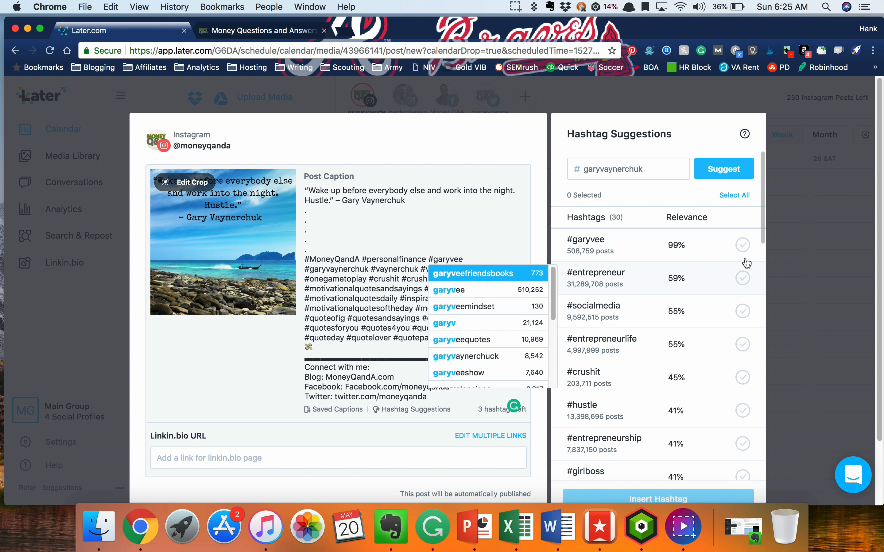
mouse_move(762, 242)
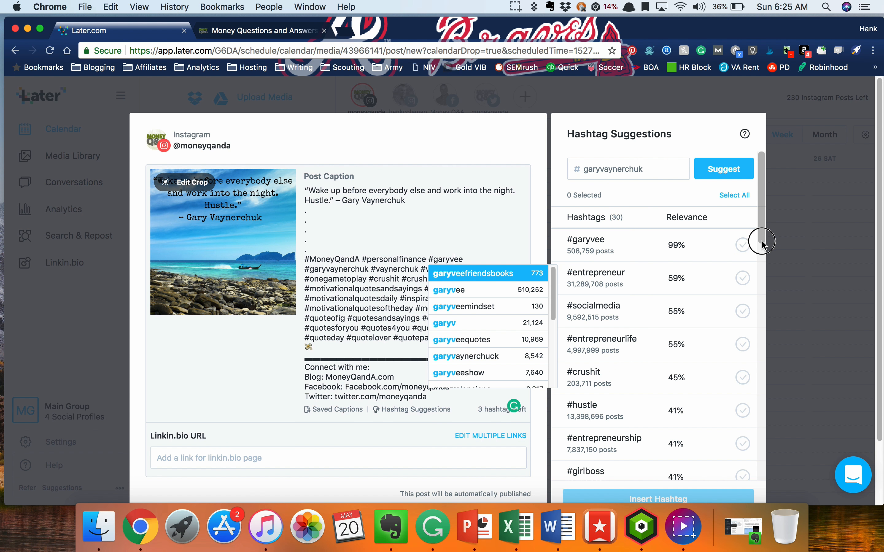
scroll("down", 3)
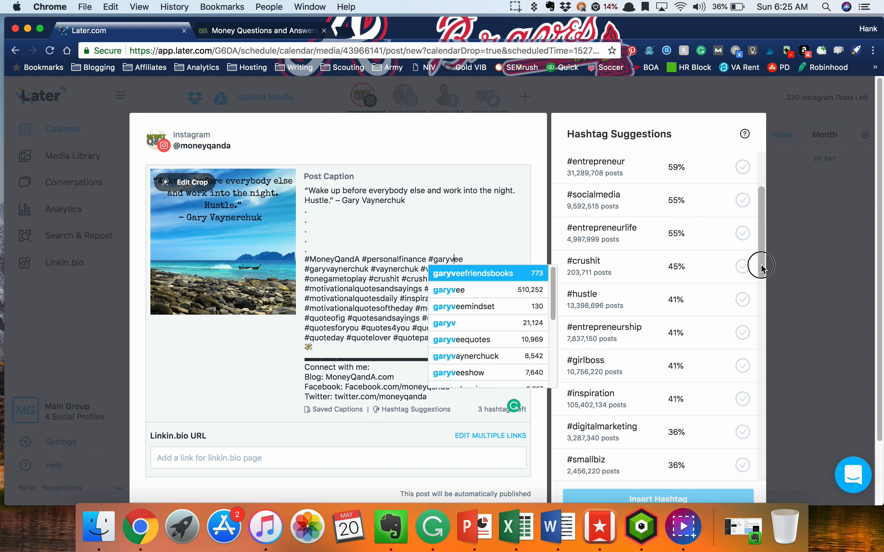
scroll("down", 3)
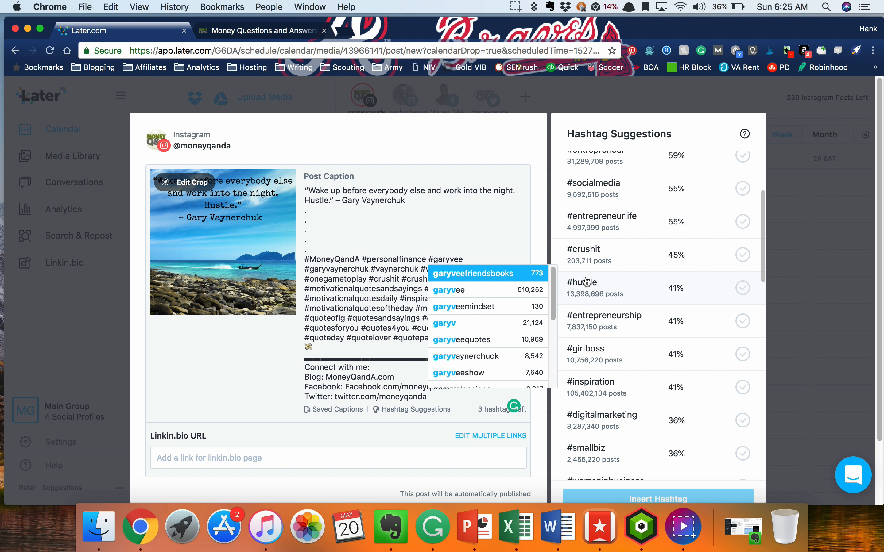
mouse_move(586, 202)
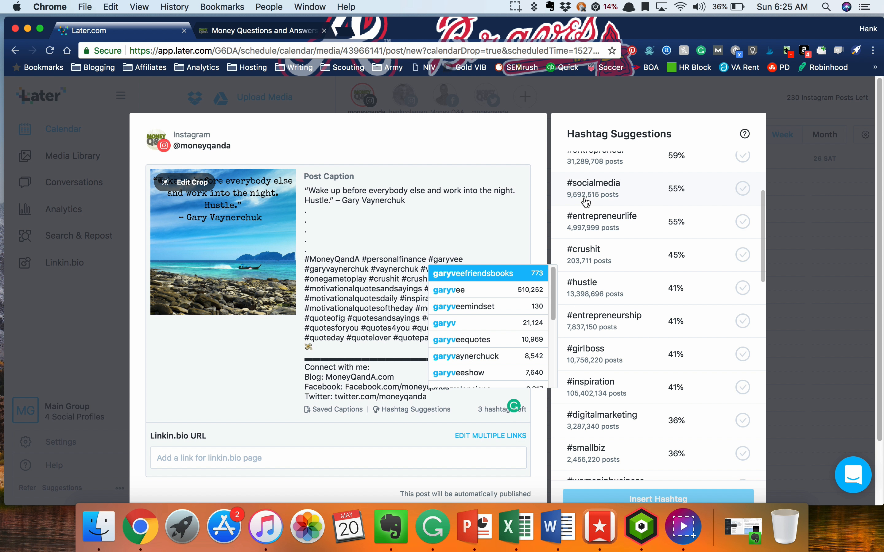
mouse_move(612, 204)
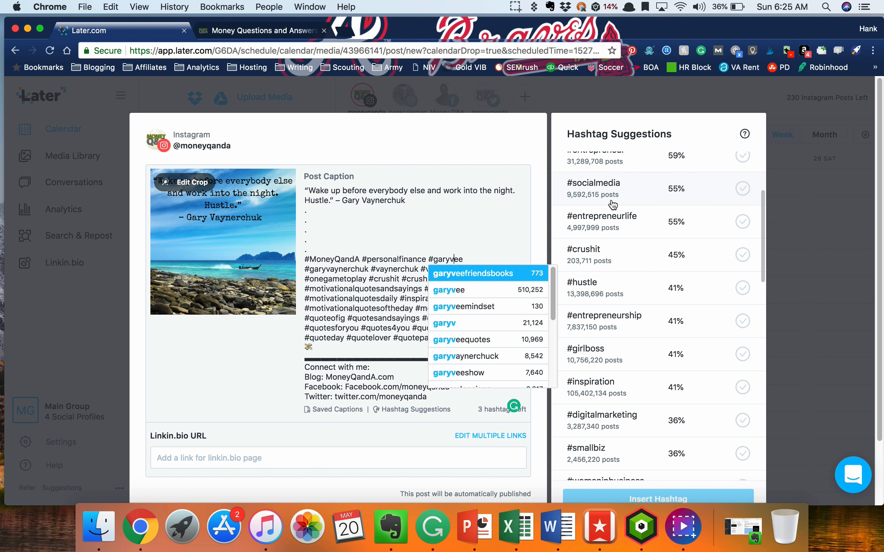
left_click(742, 254)
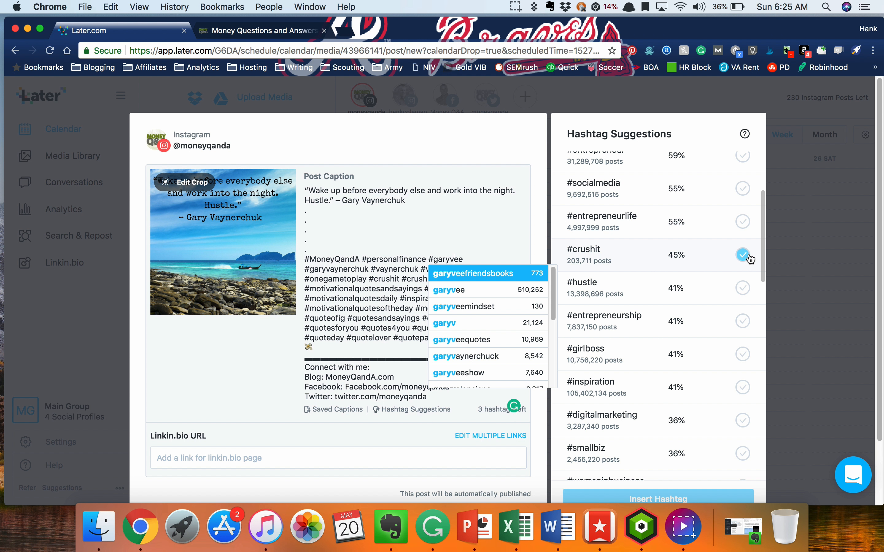
scroll("down", 3)
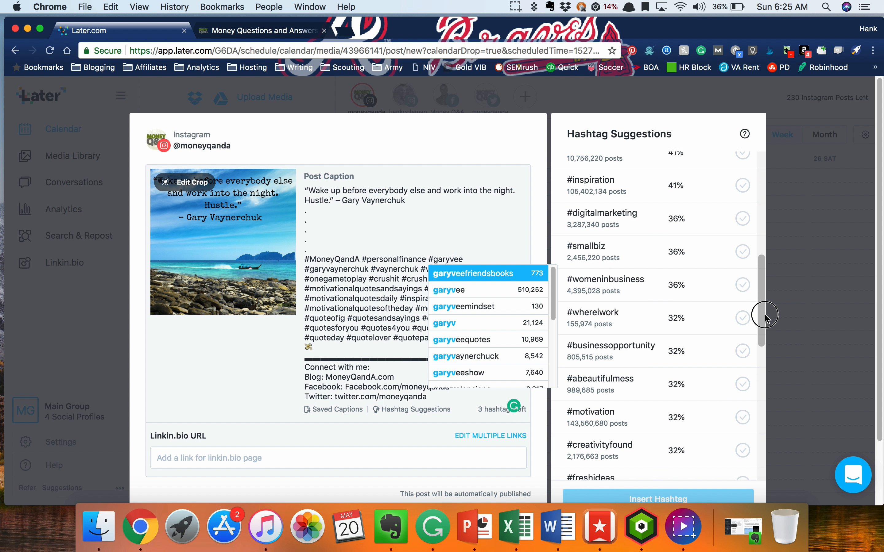
scroll("down", 3)
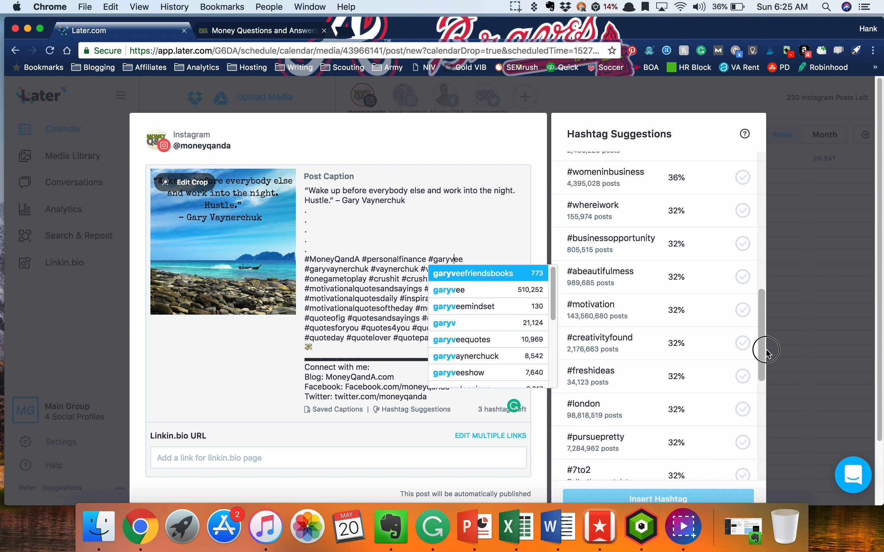
left_click(742, 370)
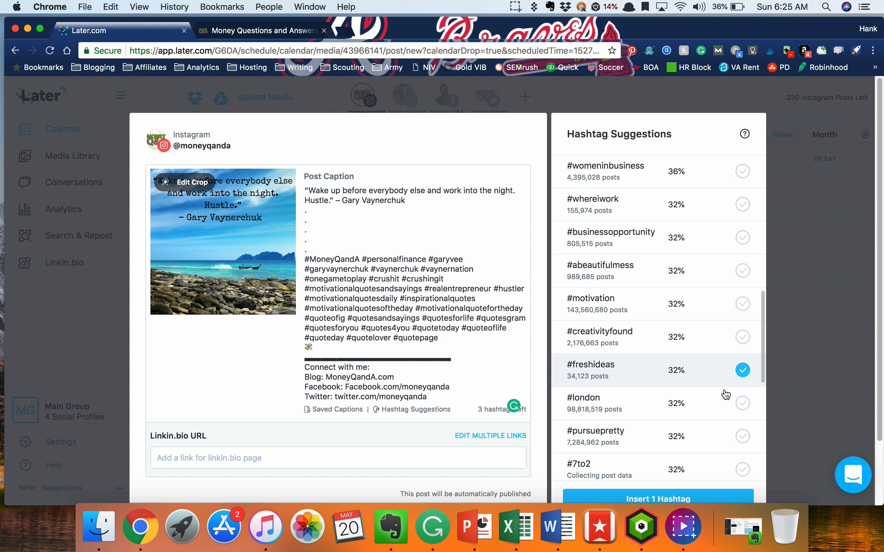
mouse_move(608, 382)
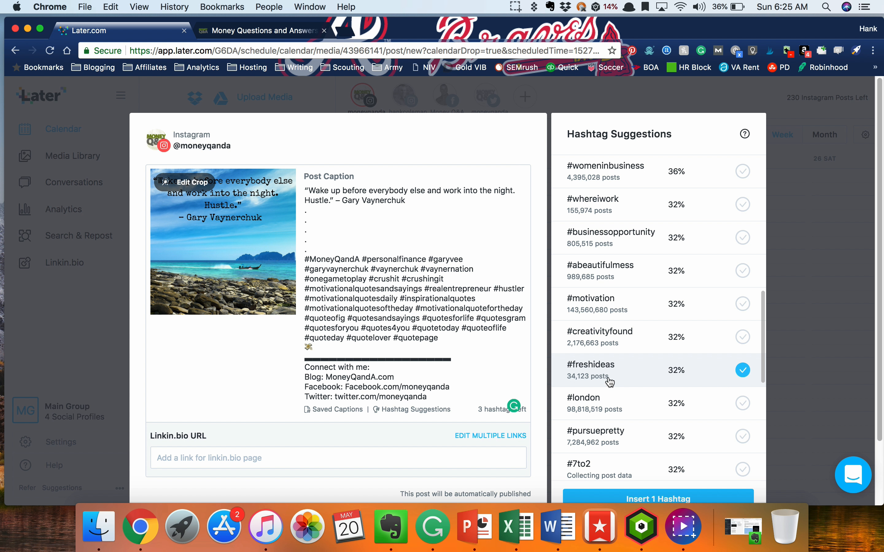
mouse_move(707, 376)
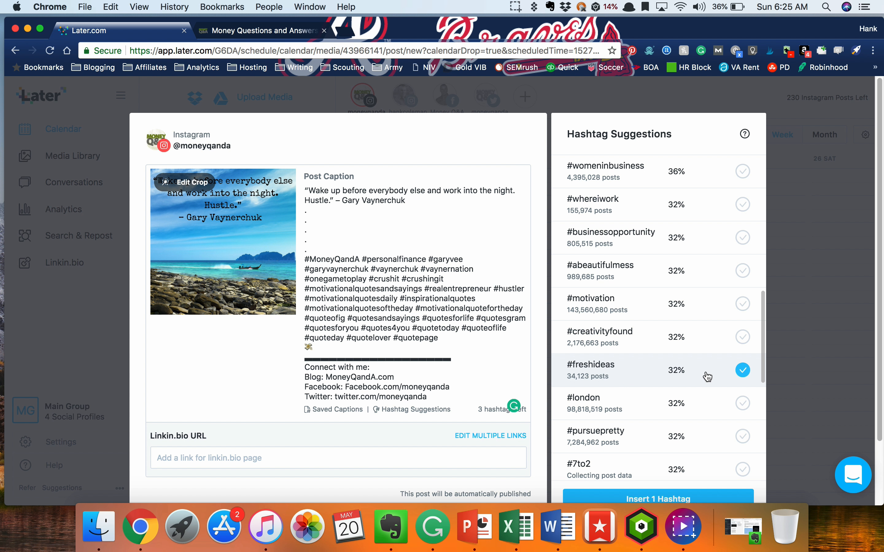
mouse_move(762, 362)
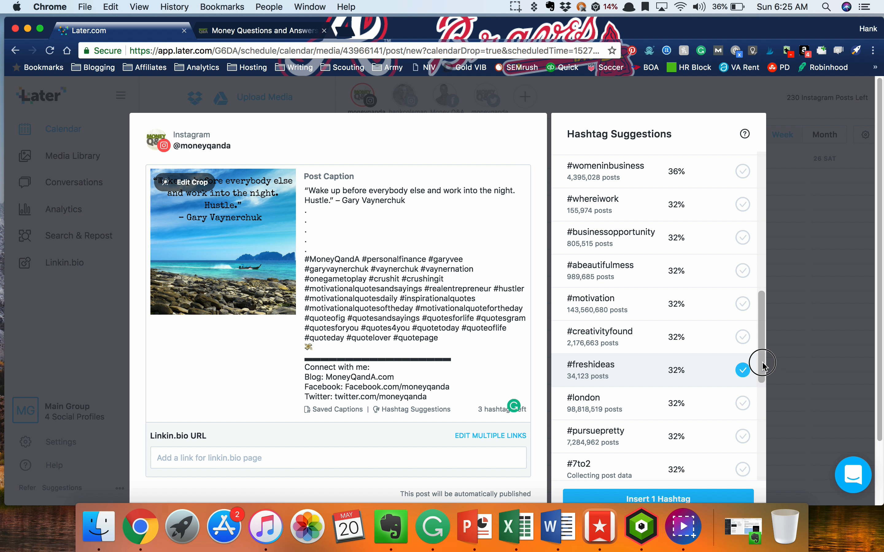
Pick #sociallysavvy and #9to5 as well, making three chosen hashtags.
scroll("down", 3)
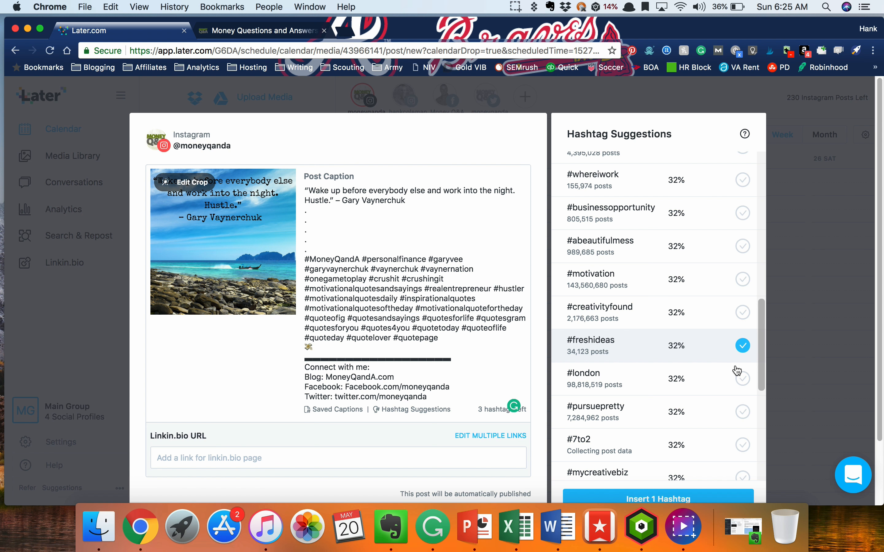
mouse_move(705, 352)
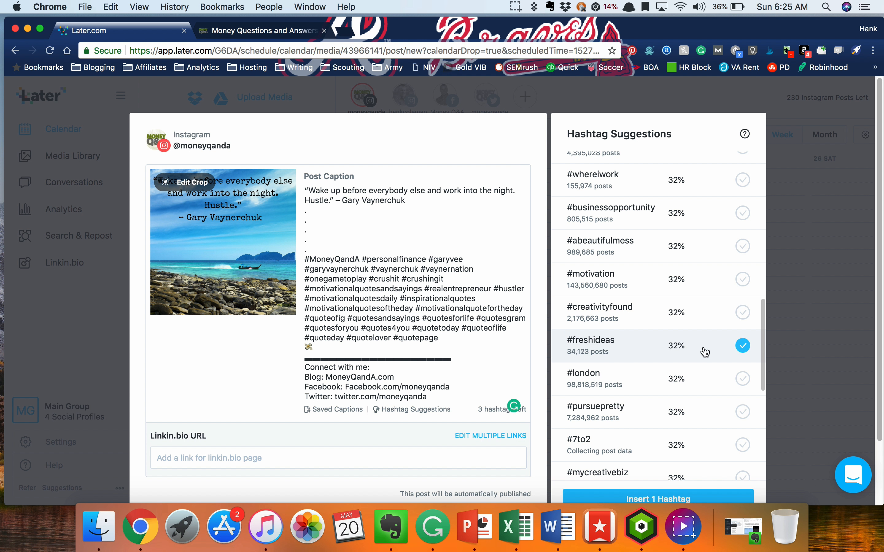
scroll("down", 3)
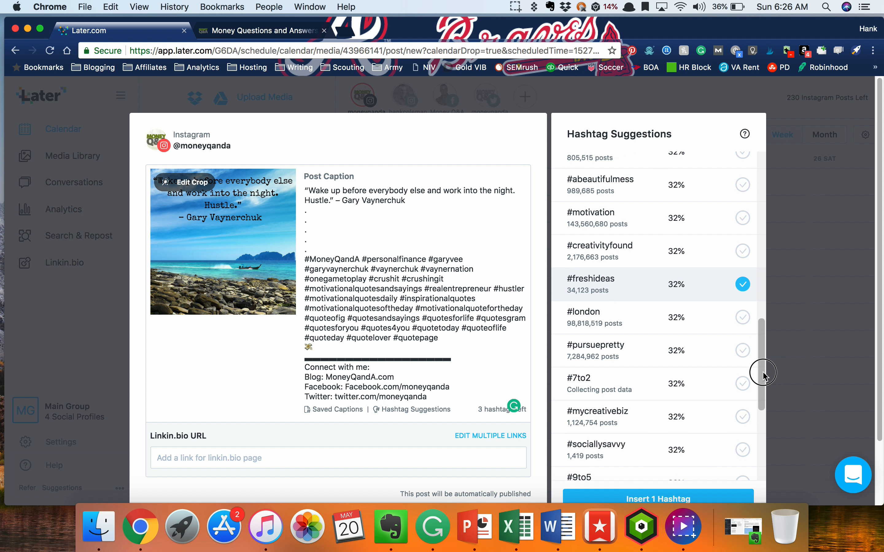
scroll("up", 3)
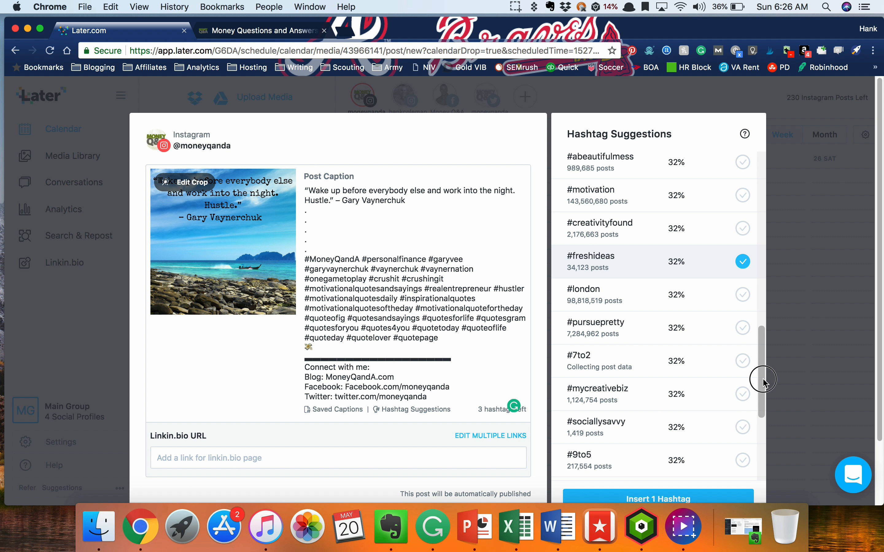
scroll("down", 3)
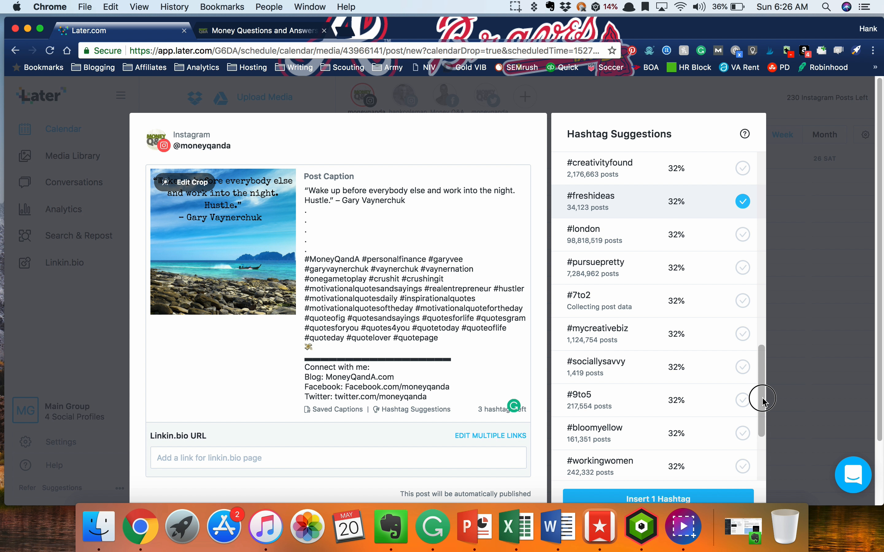
left_click(742, 389)
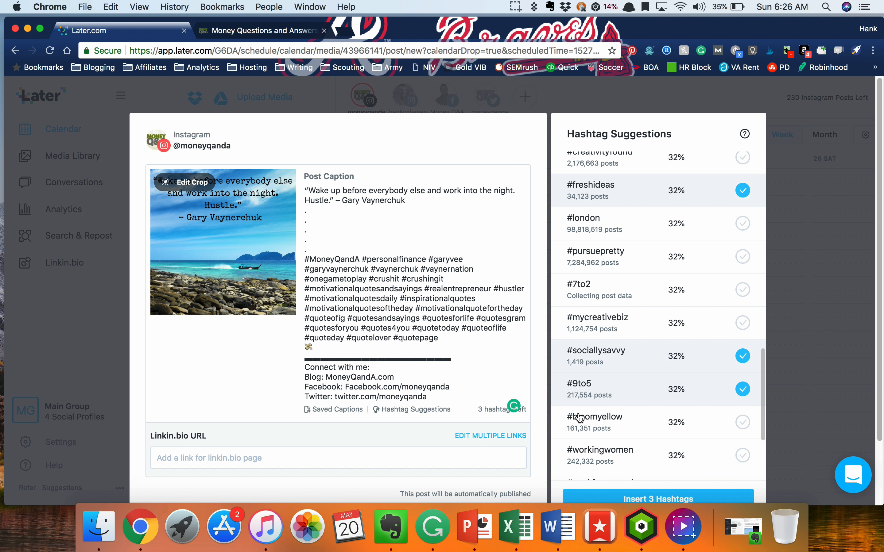
mouse_move(659, 498)
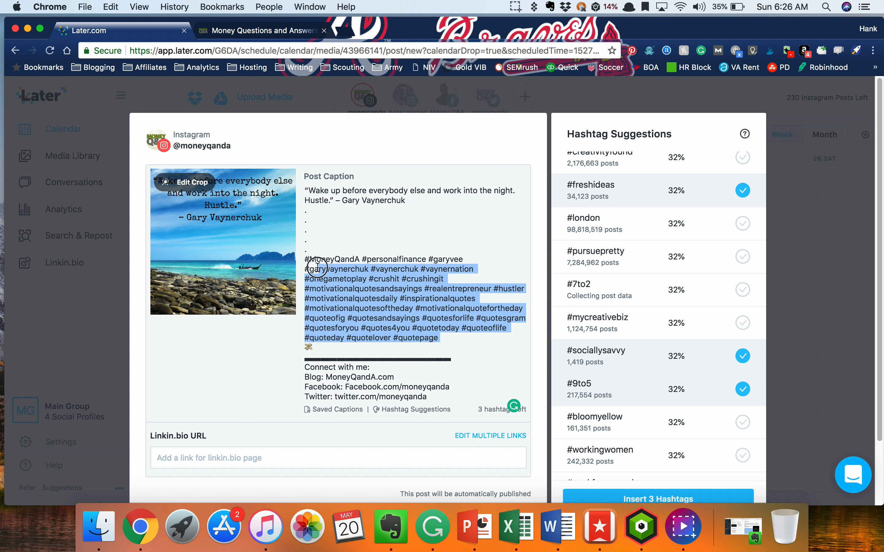
left_click(446, 338)
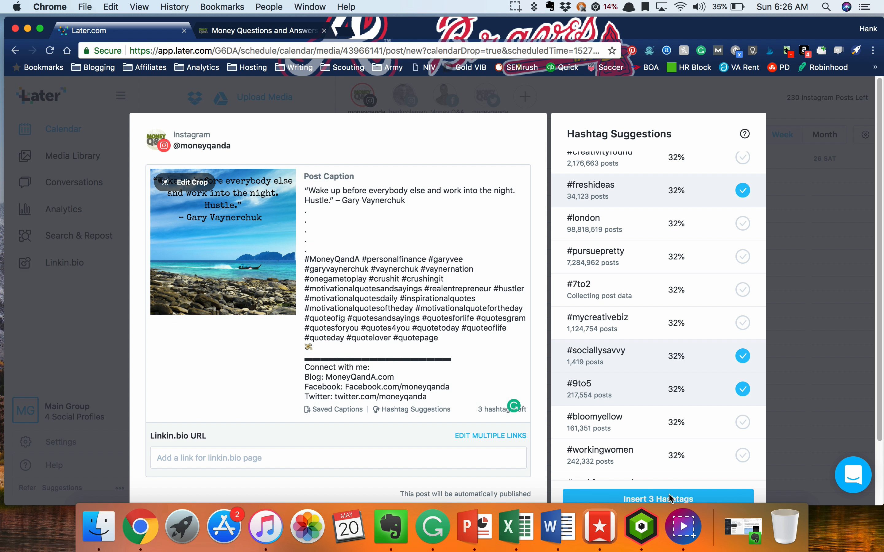
Insert #freshideas, #9to5 and #sociallysavvy at the end of the caption, filling the hashtag room.
left_click(657, 499)
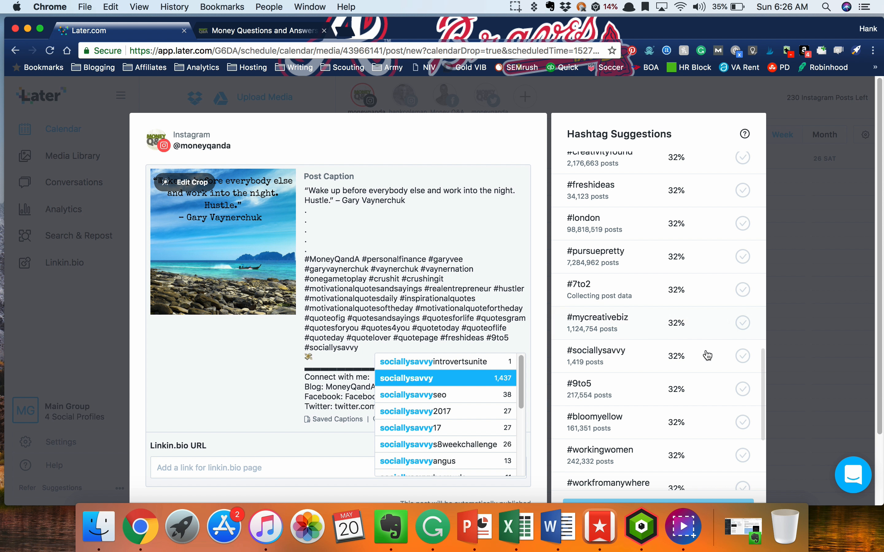
mouse_move(879, 356)
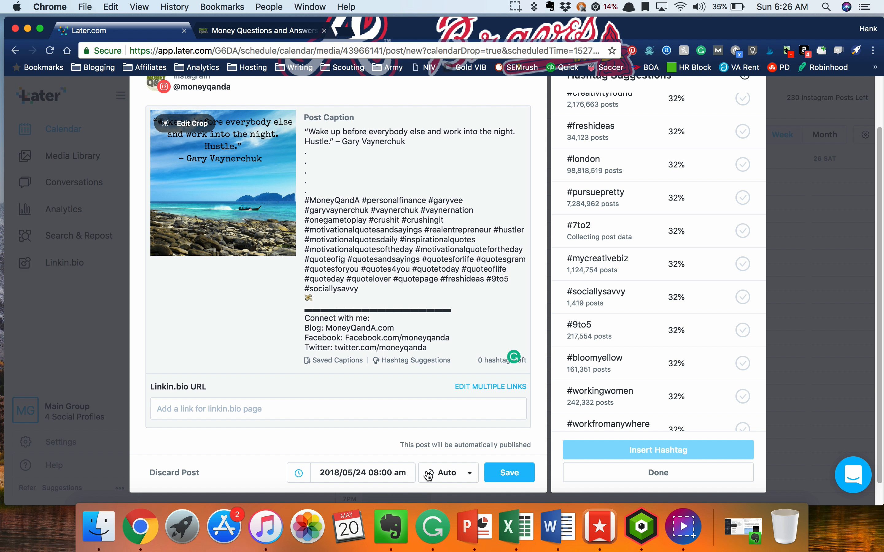
mouse_move(439, 473)
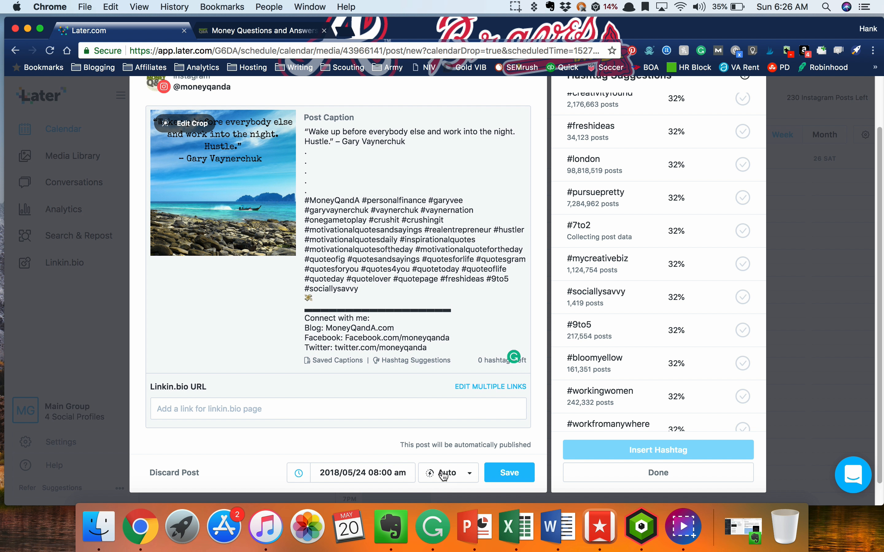
left_click(447, 473)
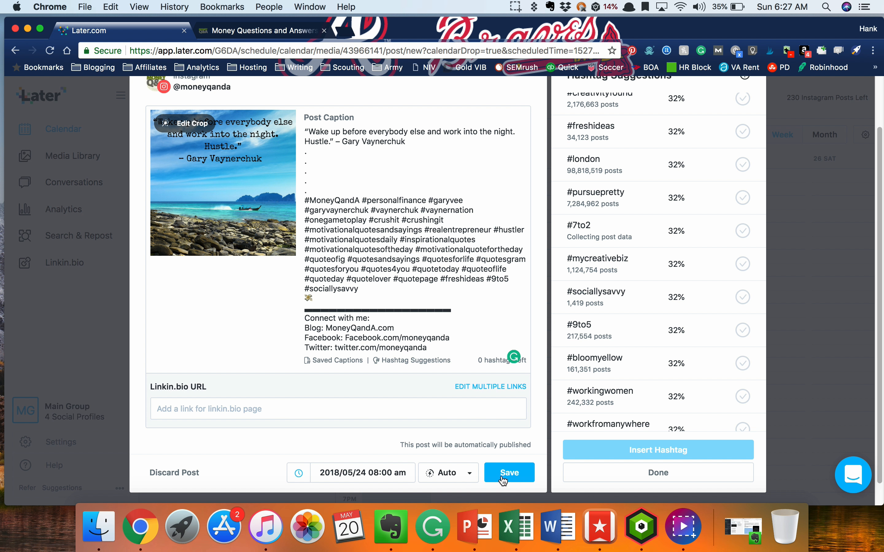
Save the Thursday May 24 8 AM quote post and filter the media panel to starred media.
left_click(507, 472)
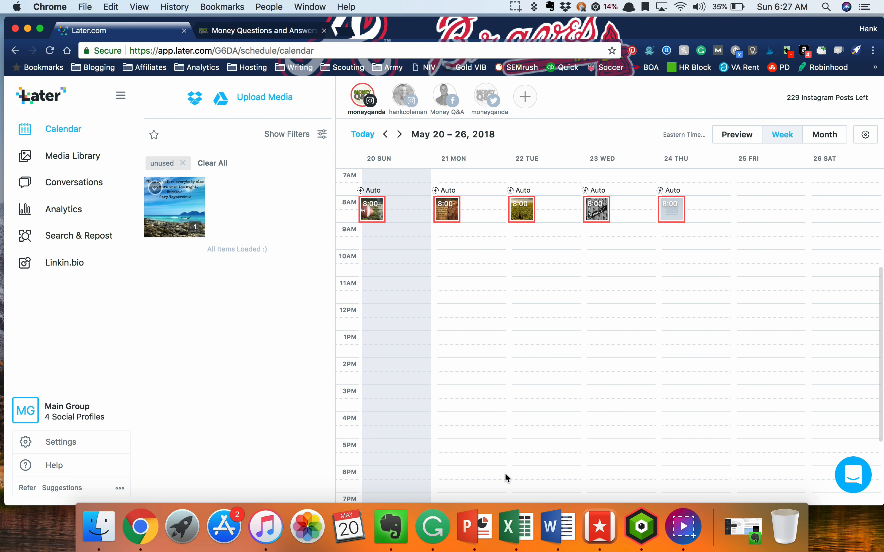
mouse_move(672, 218)
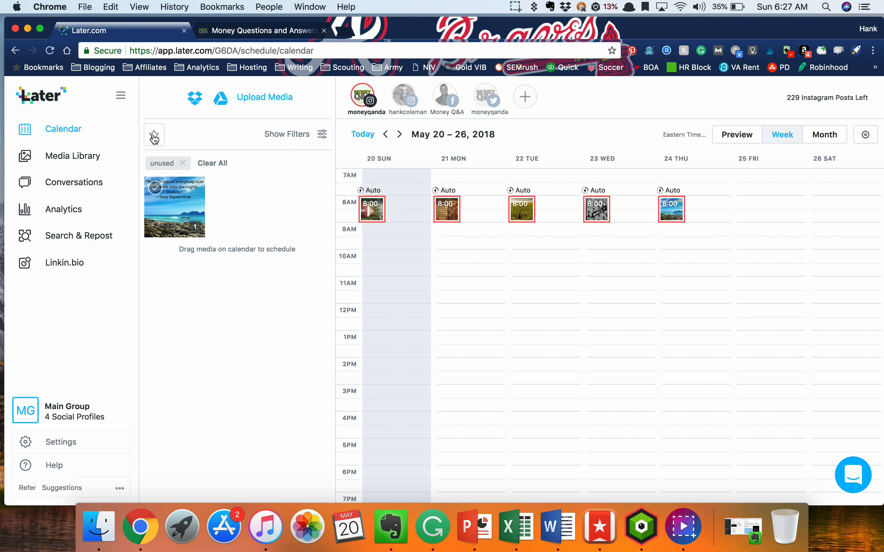
left_click(153, 134)
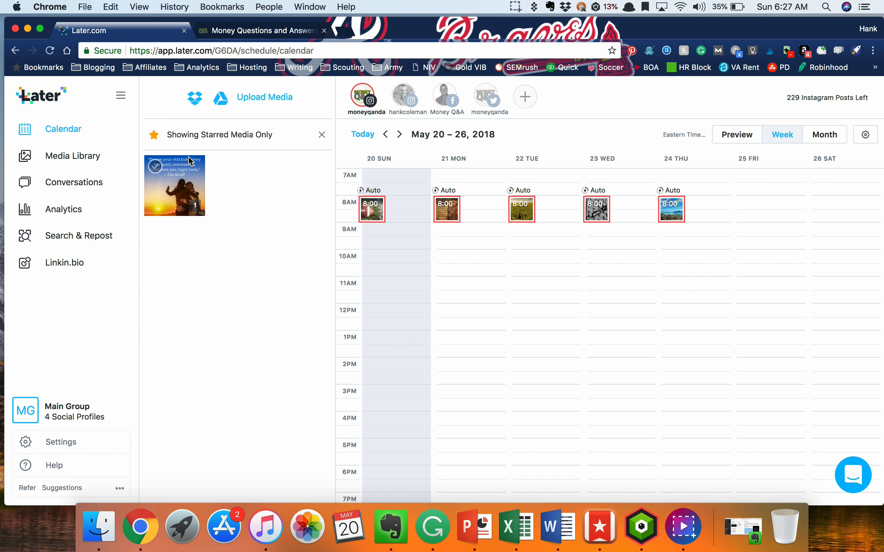
mouse_move(236, 216)
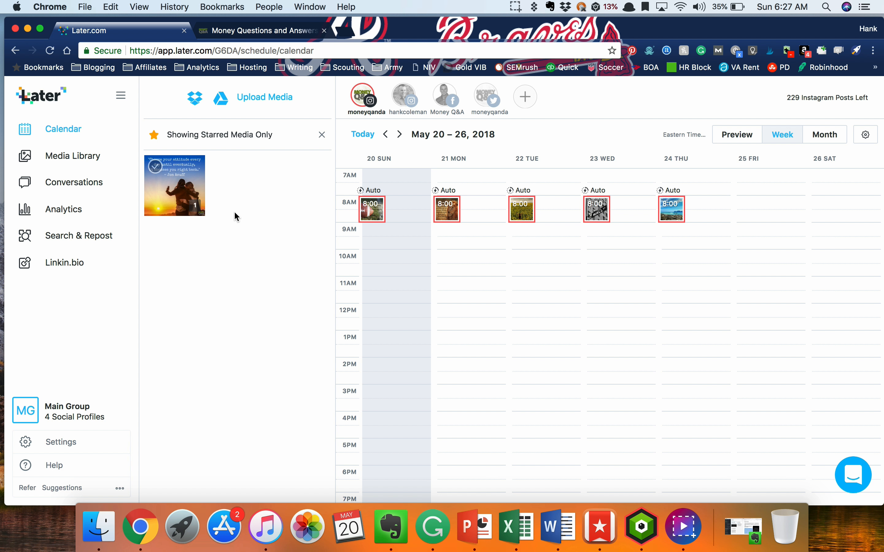
mouse_move(72, 156)
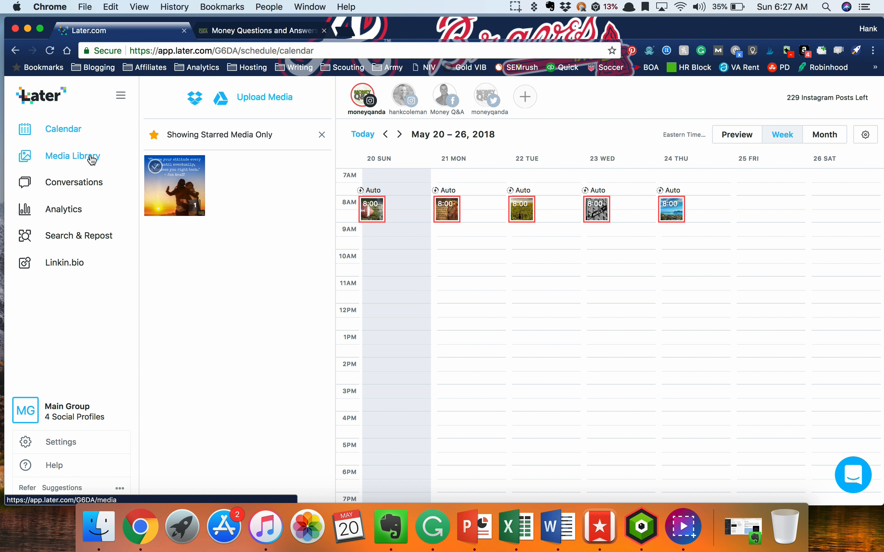
Browse through the Media Library, then return to the calendar with its empty unused-media panel.
left_click(72, 156)
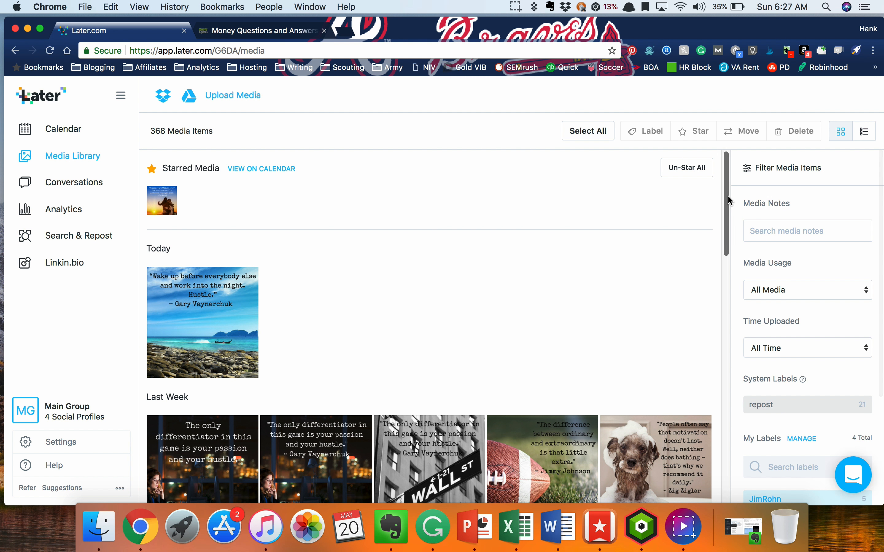
scroll("down", 3)
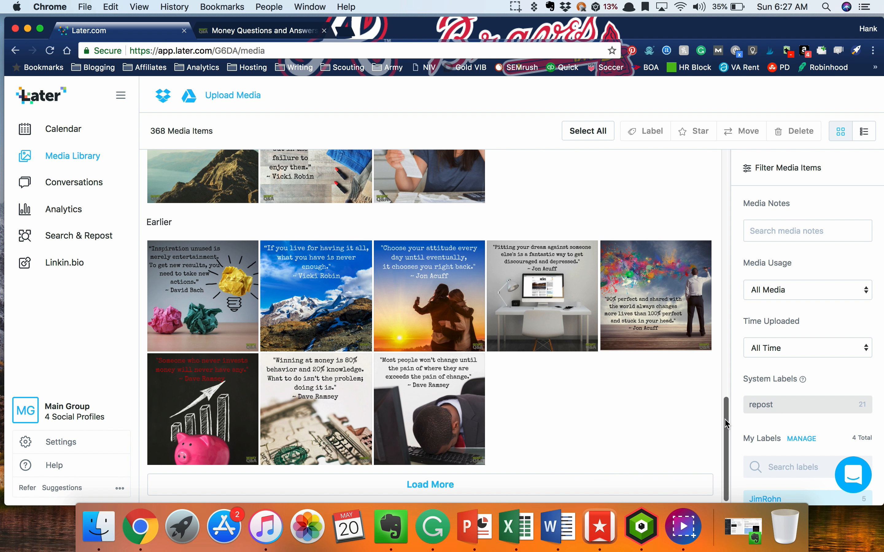
scroll("down", 3)
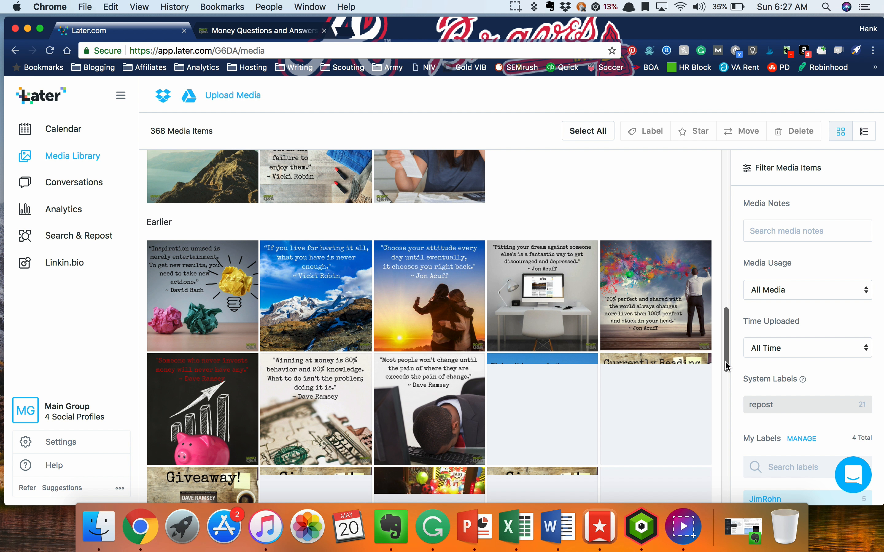
scroll("down", 3)
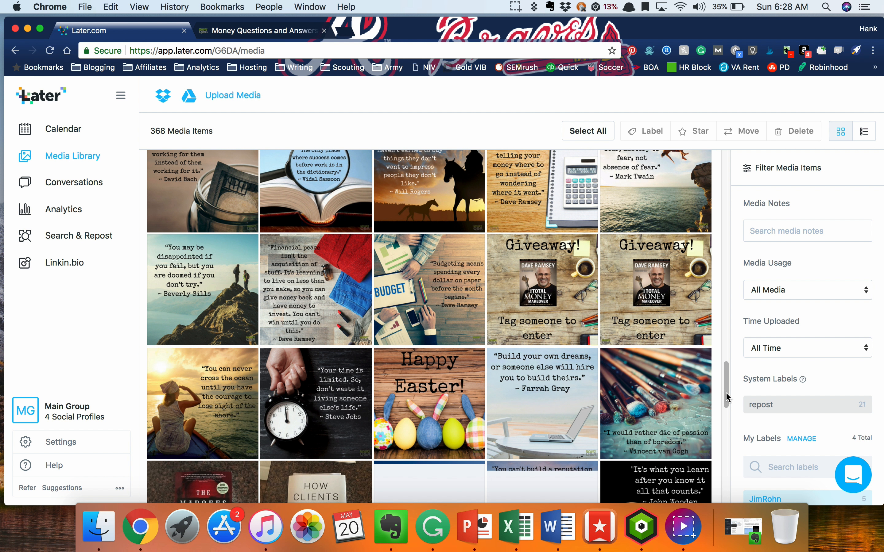
scroll("down", 3)
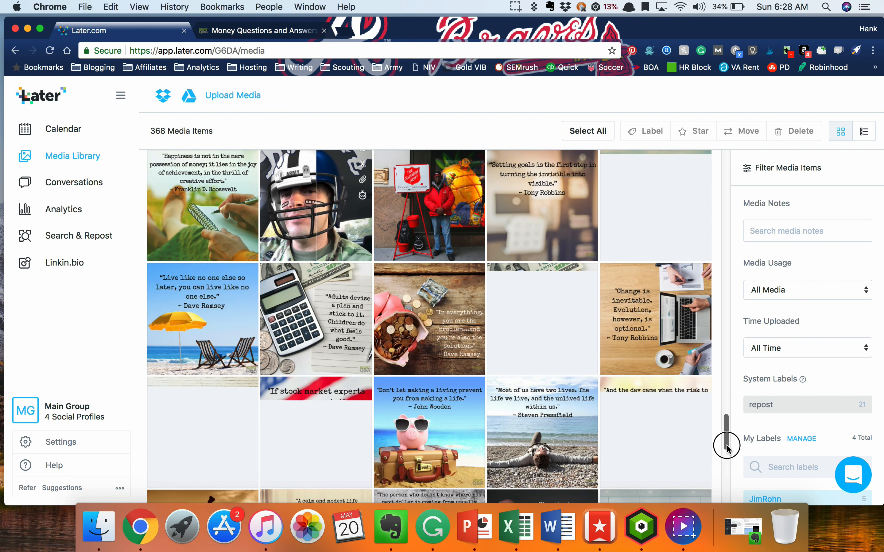
scroll("down", 3)
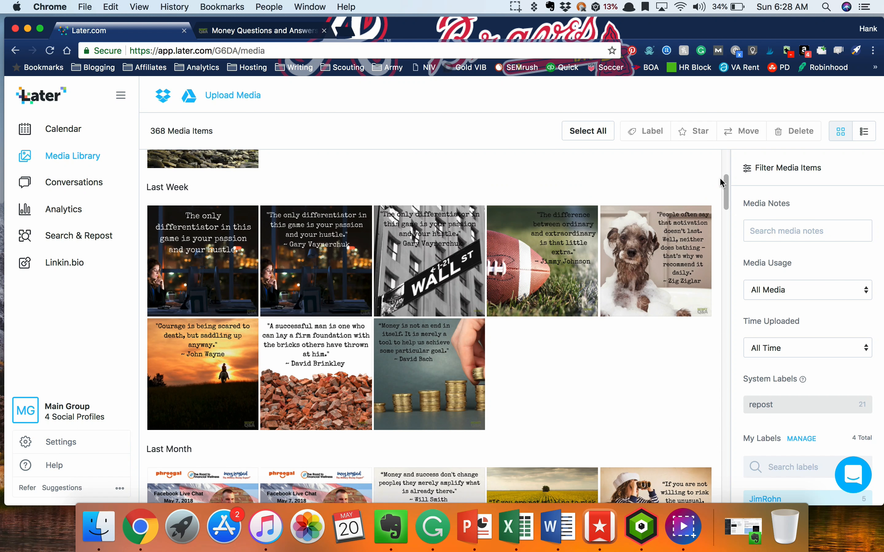
mouse_move(92, 161)
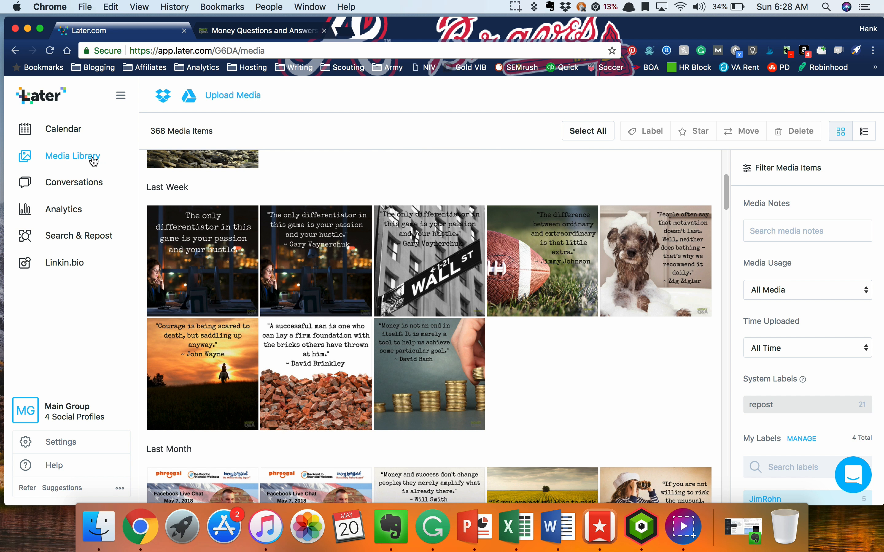
mouse_move(93, 159)
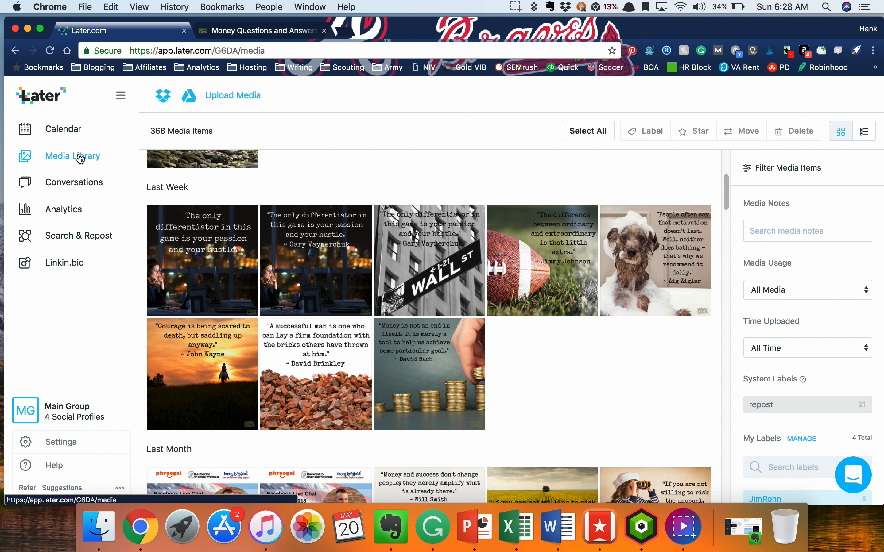
left_click(62, 128)
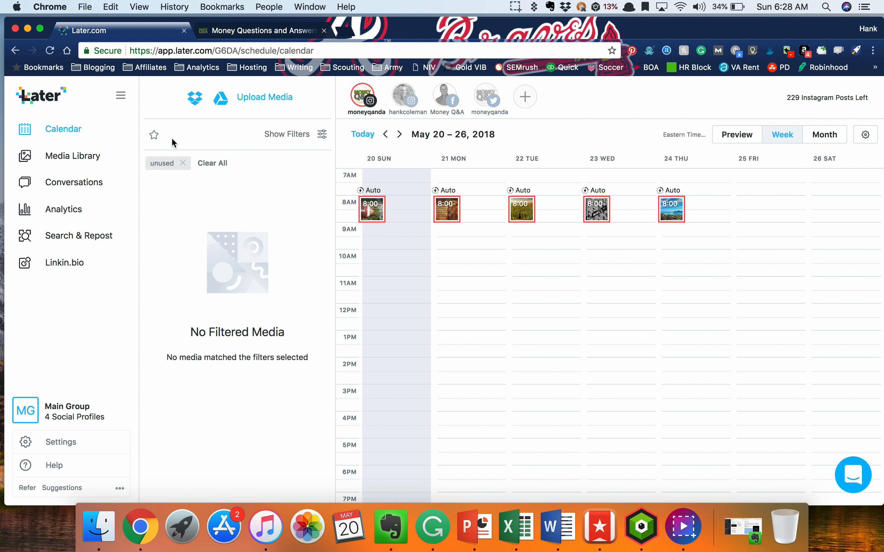
Place the starred Jon Acuff sunset quote image on Friday May 25 at 8 AM as a new Instagram post.
left_click(154, 134)
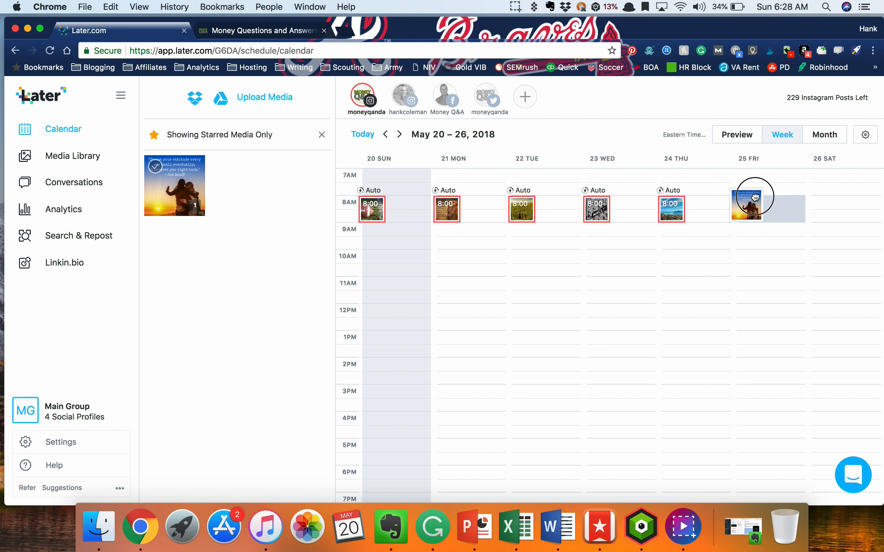
left_click(753, 209)
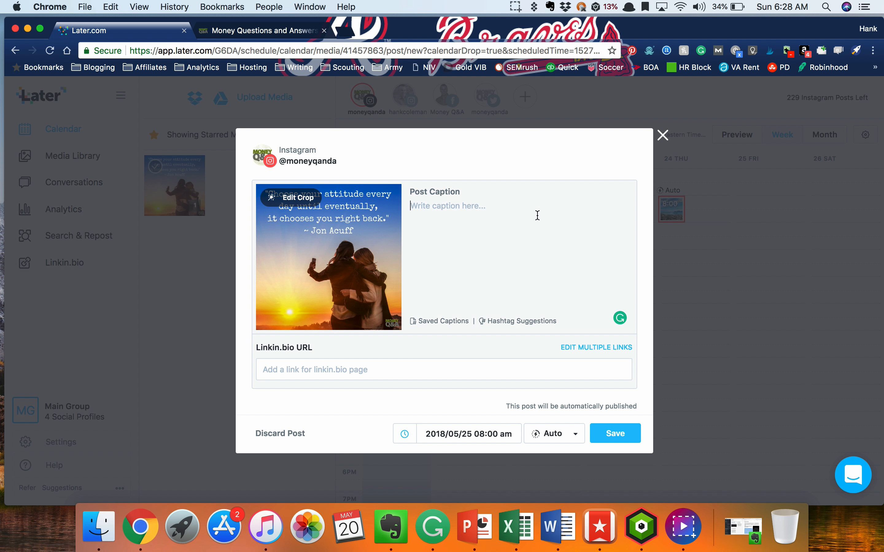
mouse_move(451, 317)
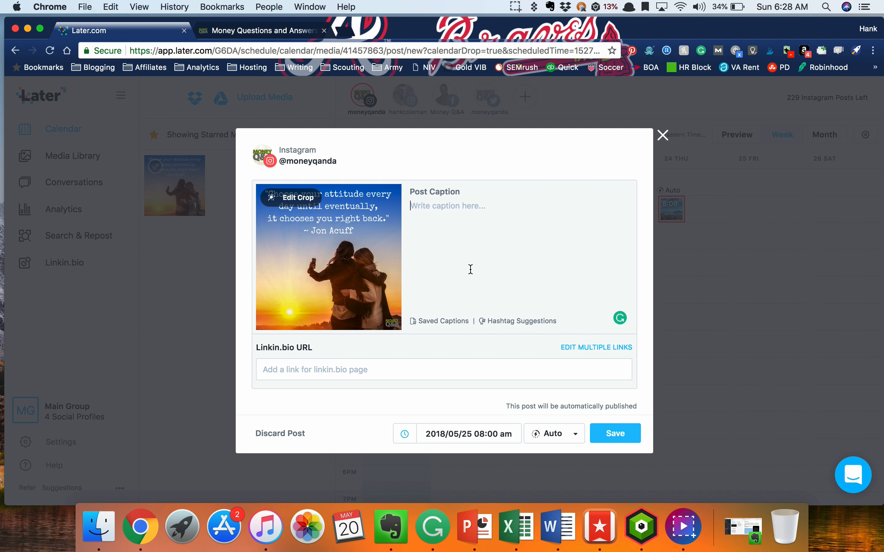
mouse_move(444, 299)
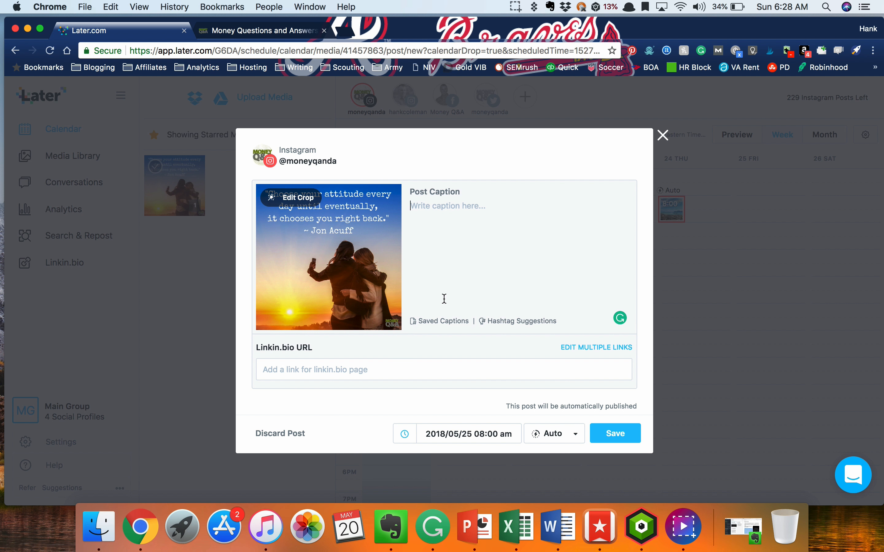
Insert the saved Jon Acuff Quote caption with its hashtag block and Connect-with-me links.
left_click(443, 320)
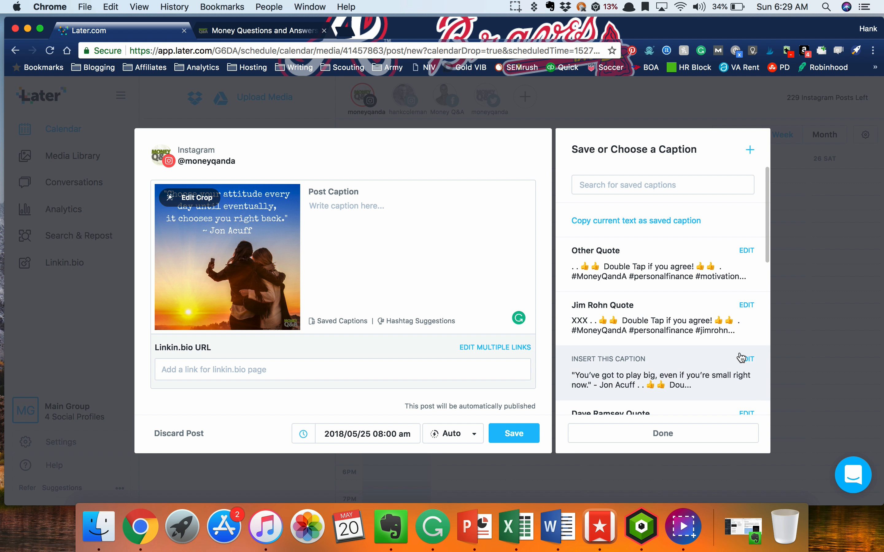
mouse_move(655, 365)
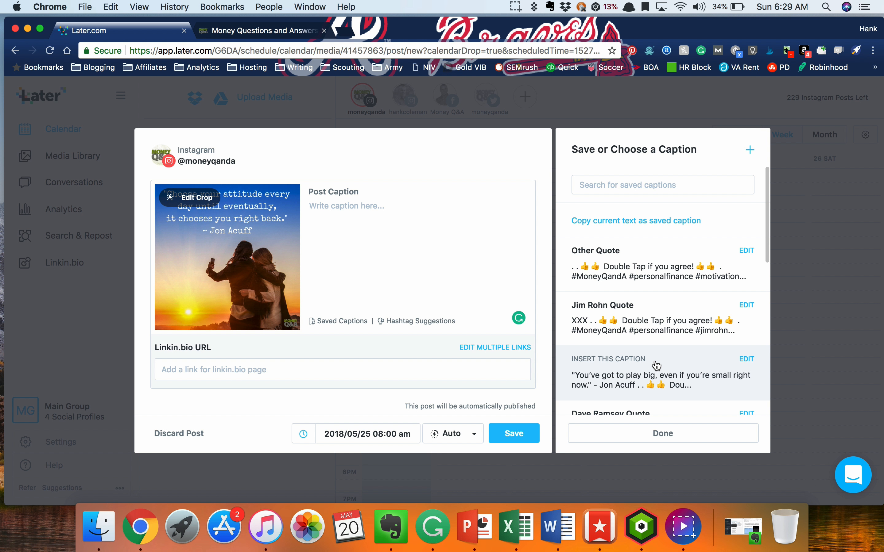
left_click(608, 359)
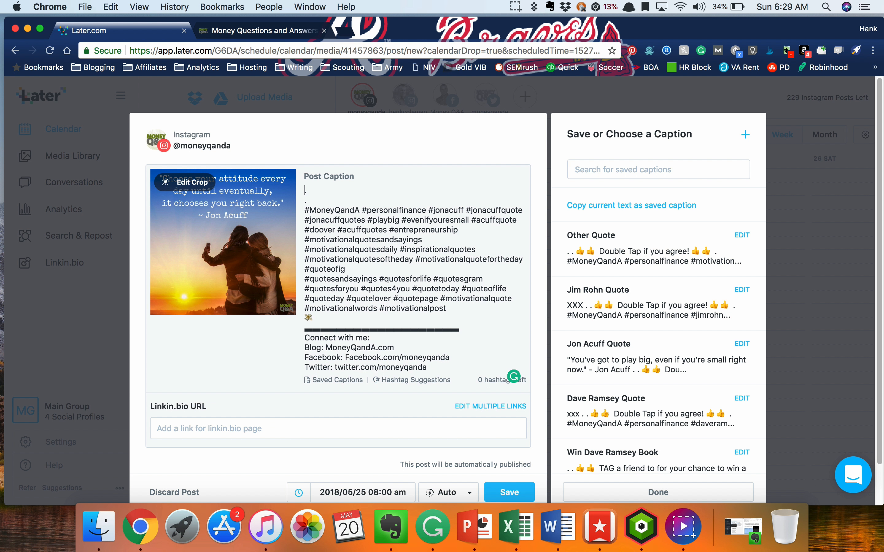
scroll("down", 3)
type(".")
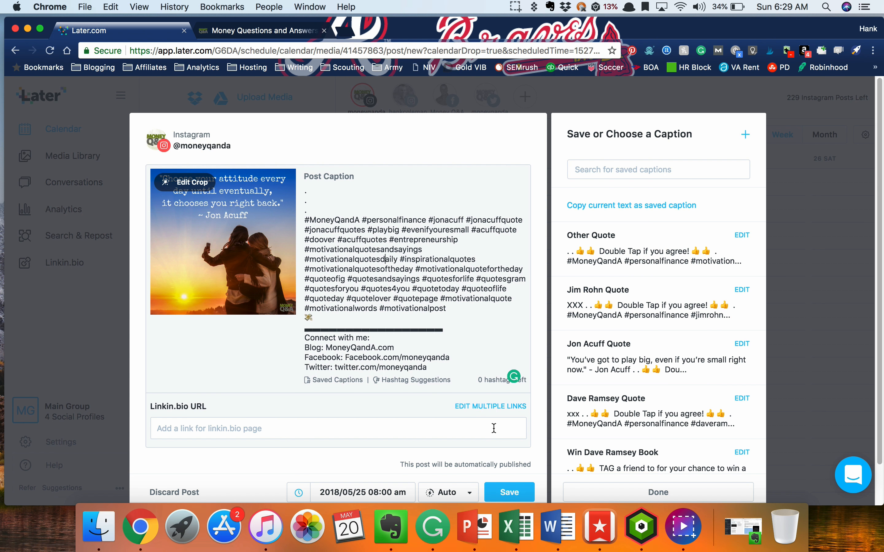
mouse_move(386, 493)
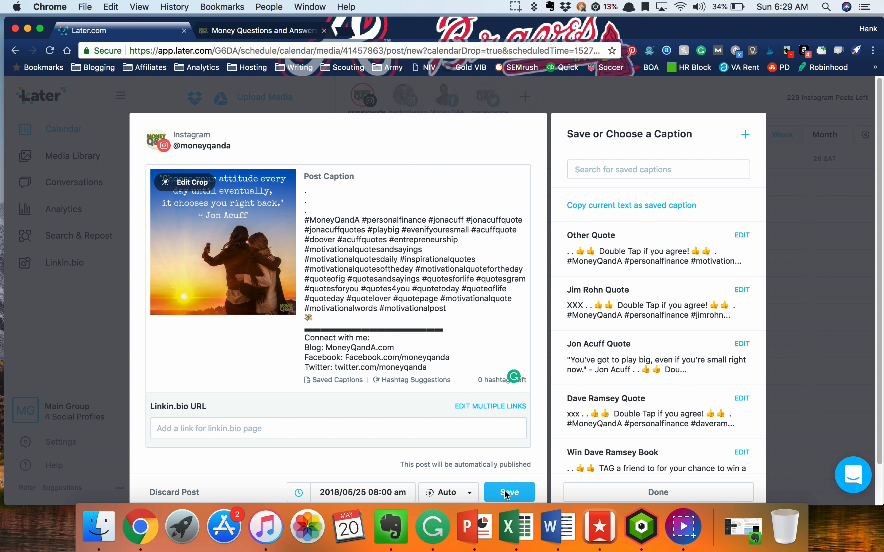
Save the Jon Acuff post for Friday May 25 at 8 AM, completing the May 20–25 week.
left_click(508, 492)
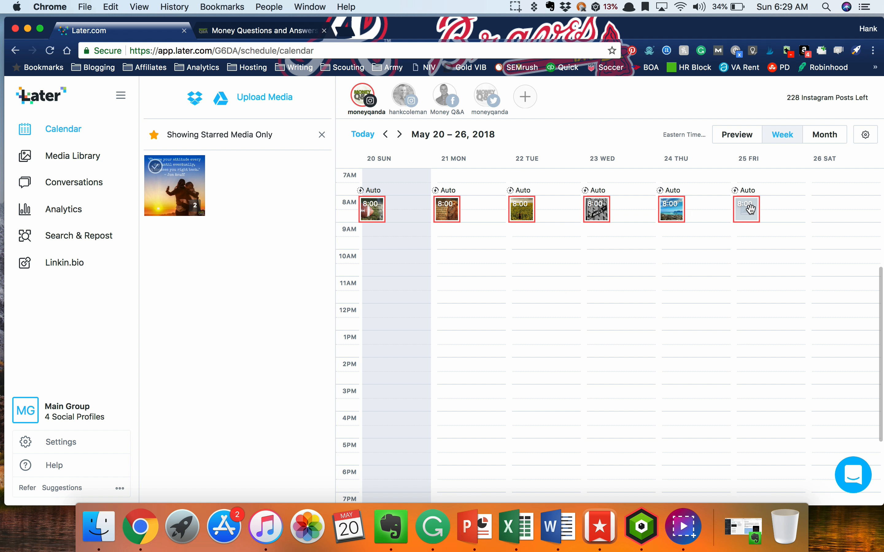
mouse_move(655, 273)
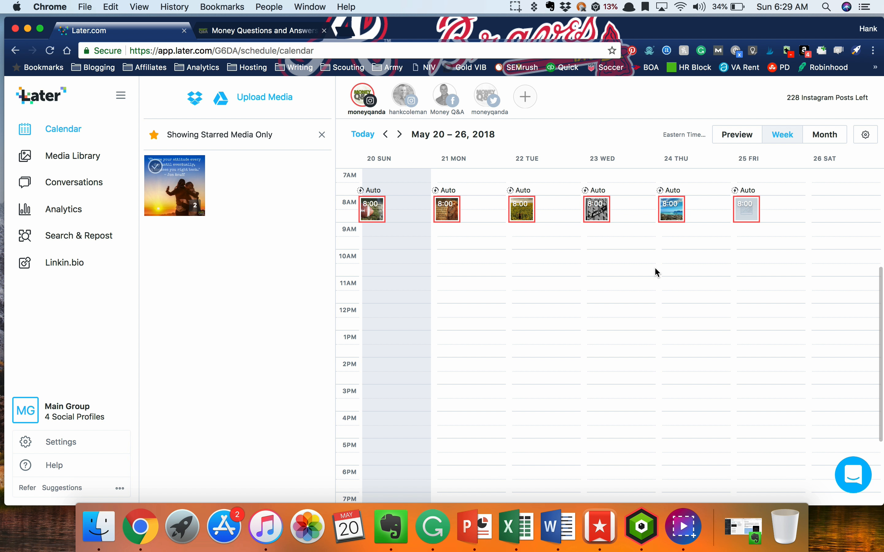
mouse_move(673, 253)
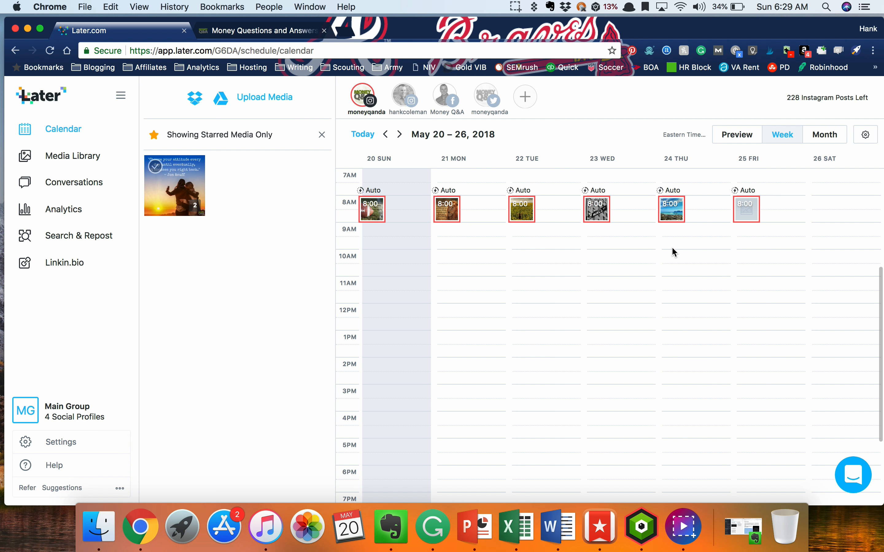